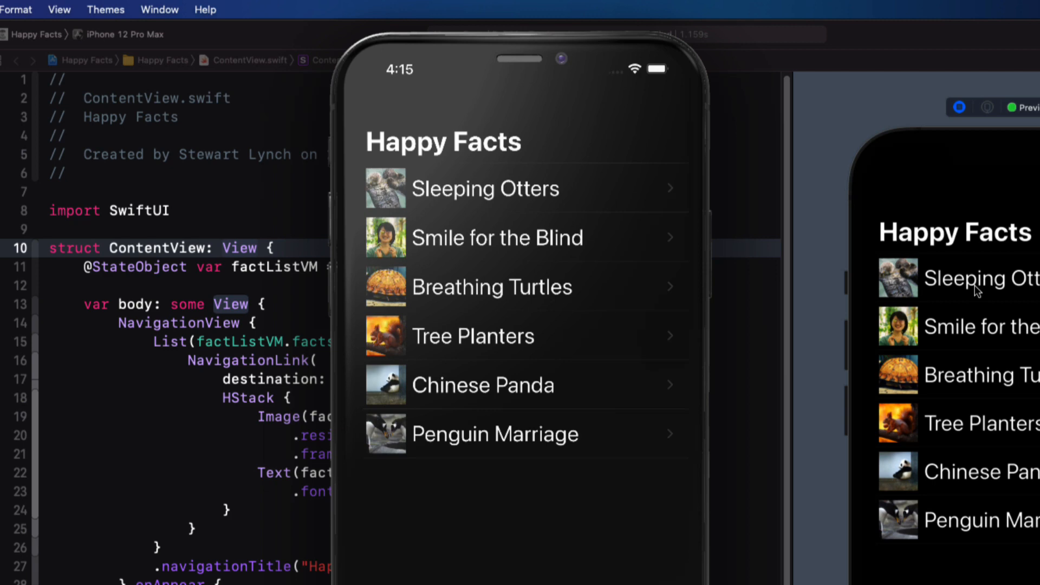
Open the Sleeping Otters and Smile for the Blind fact details in the simulator, returning to the list after each
left_click(485, 189)
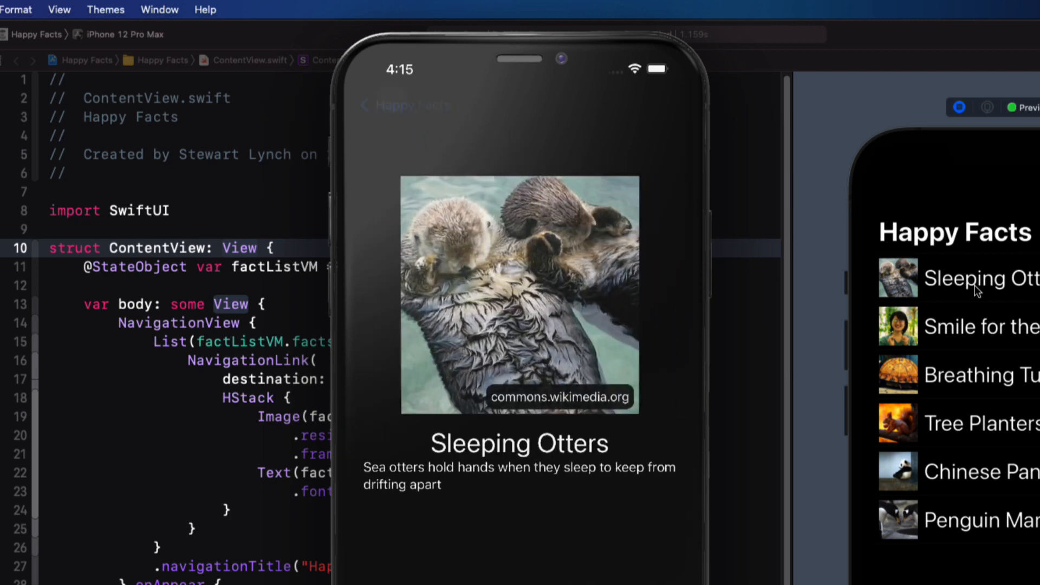
left_click(405, 106)
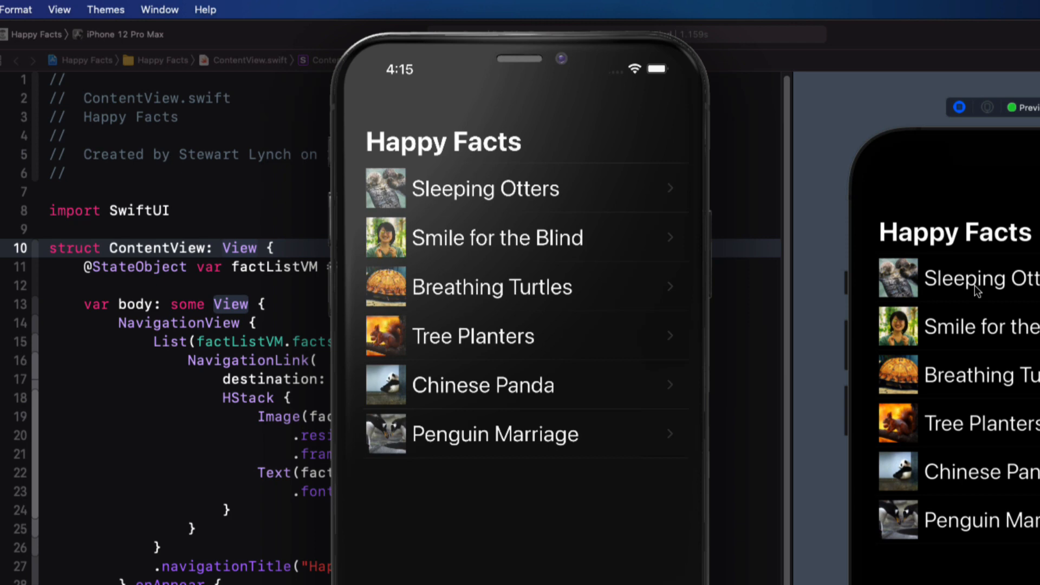
left_click(496, 237)
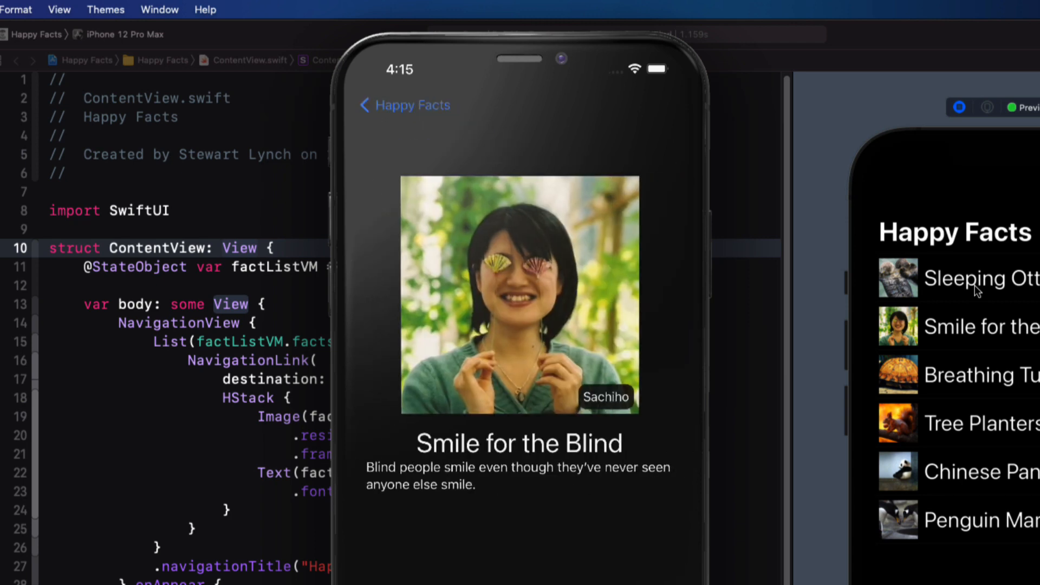
left_click(403, 105)
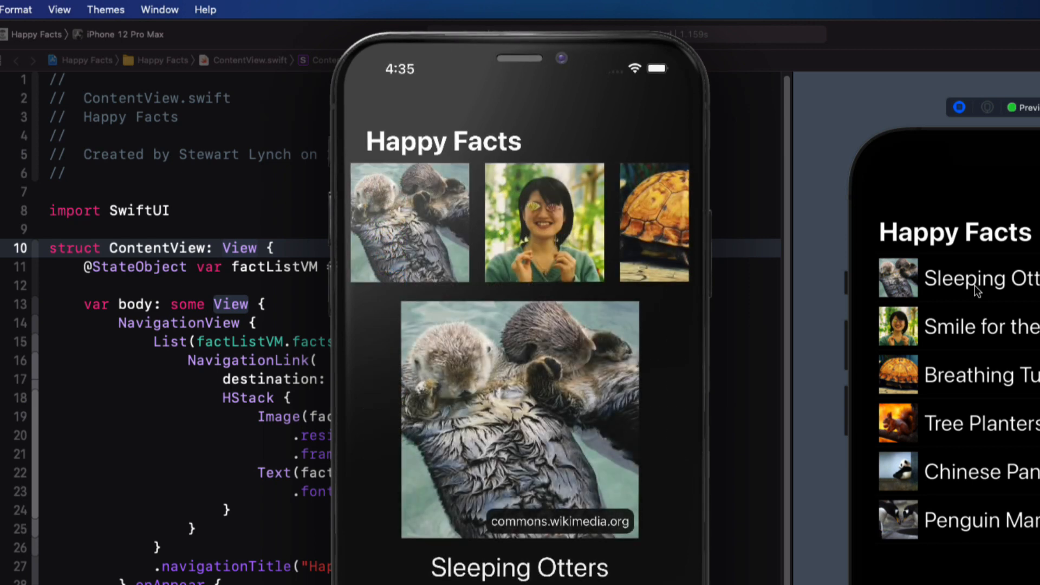
scroll("right", 3)
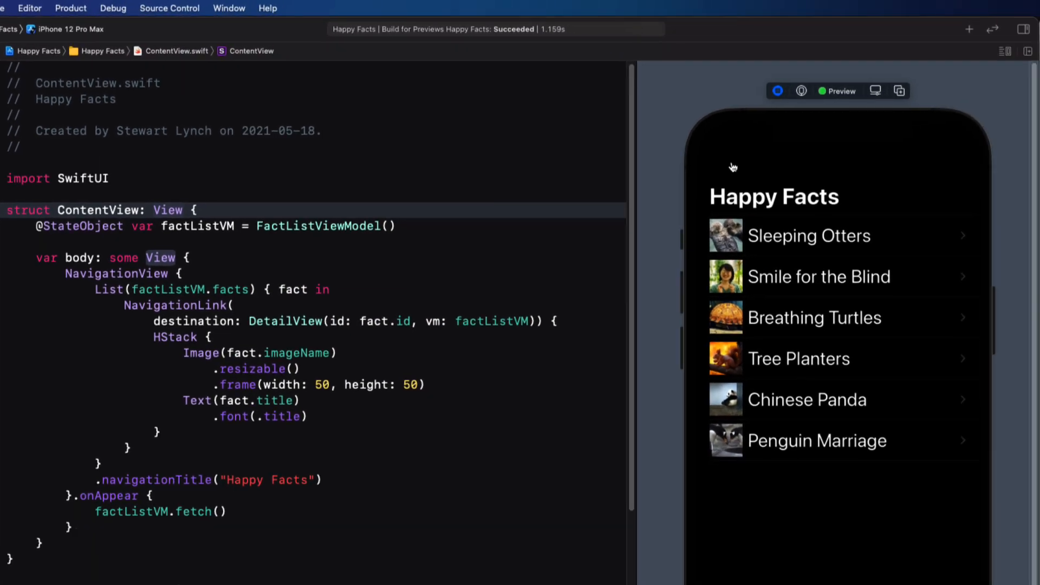
mouse_move(792, 206)
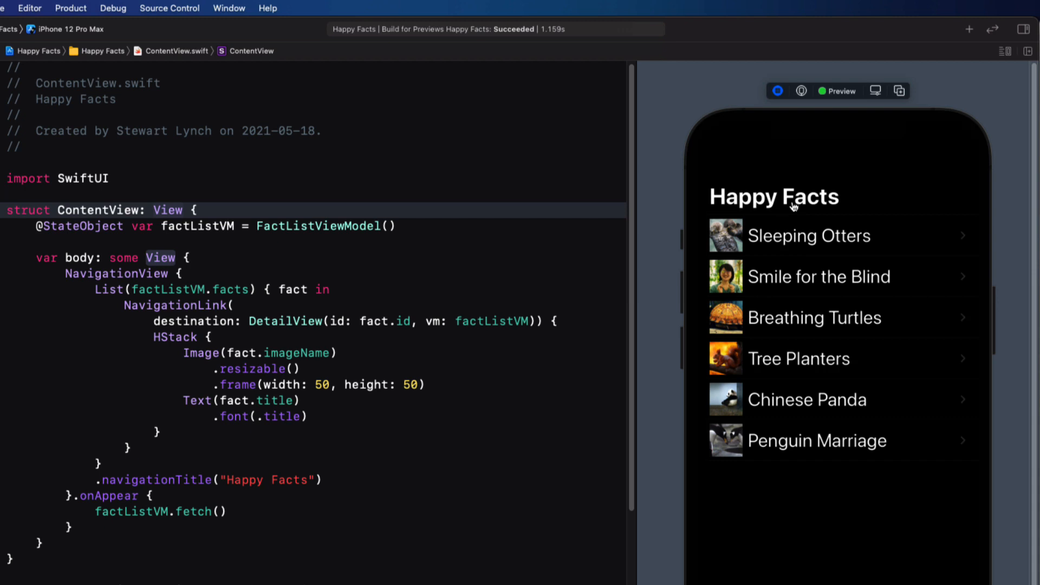
mouse_move(791, 206)
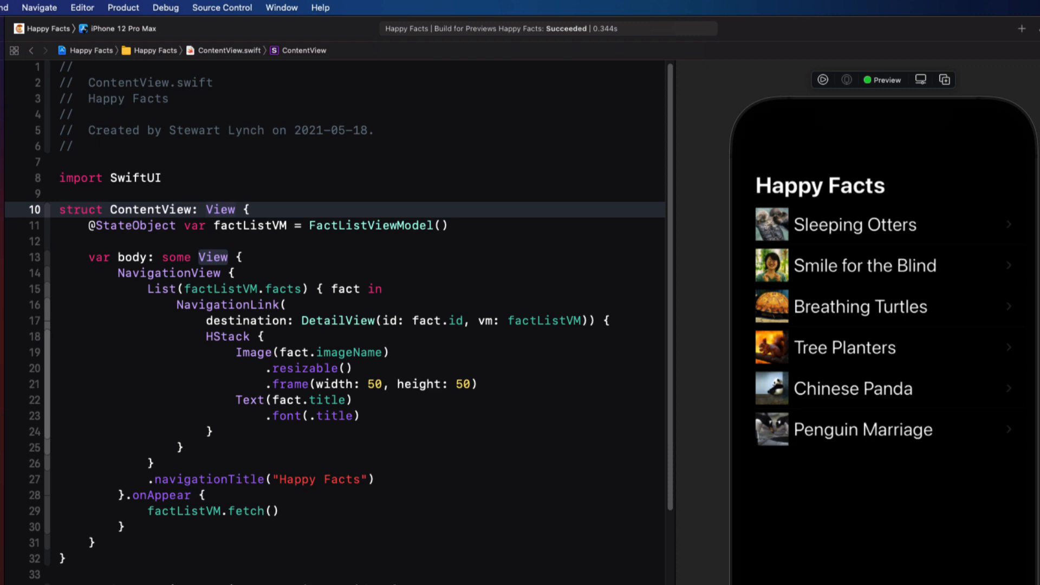
Replace the List with a ScrollView(.horizontal) containing an HStack with spacing 20
left_click(159, 289)
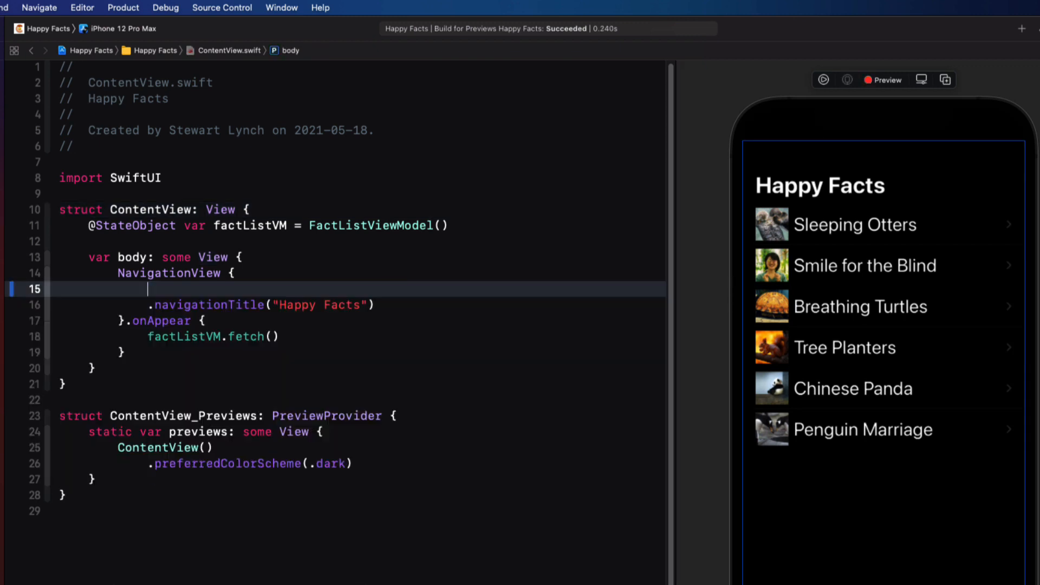
type("ScrollView(.")
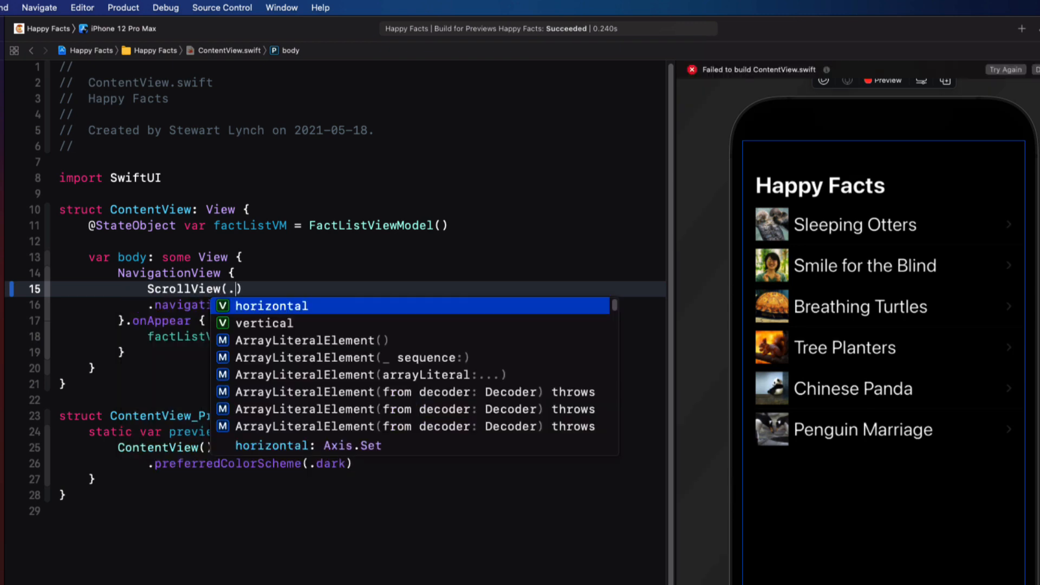
type("horizontal")
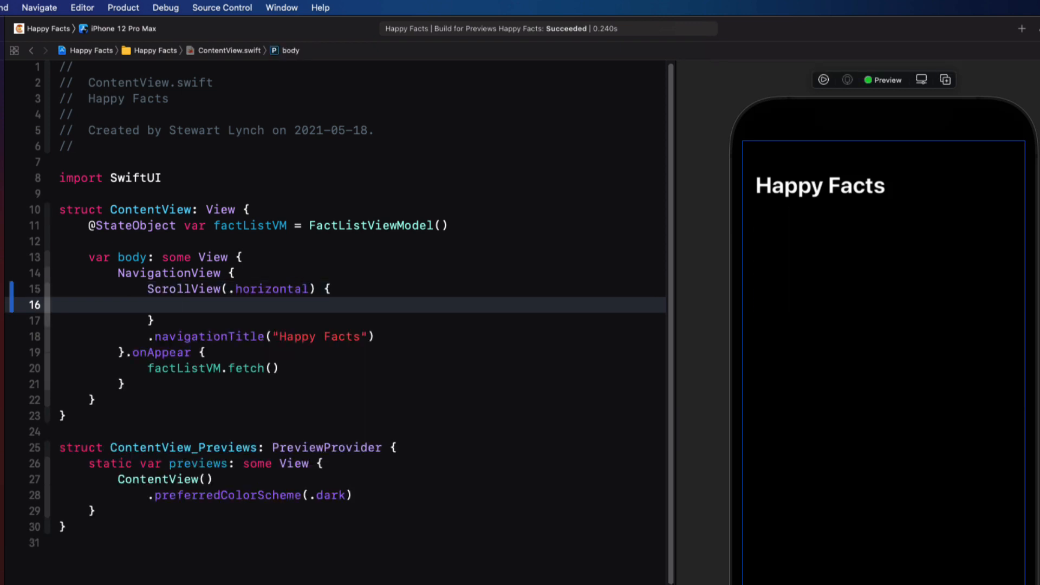
type("HStack(spacing: 20) {")
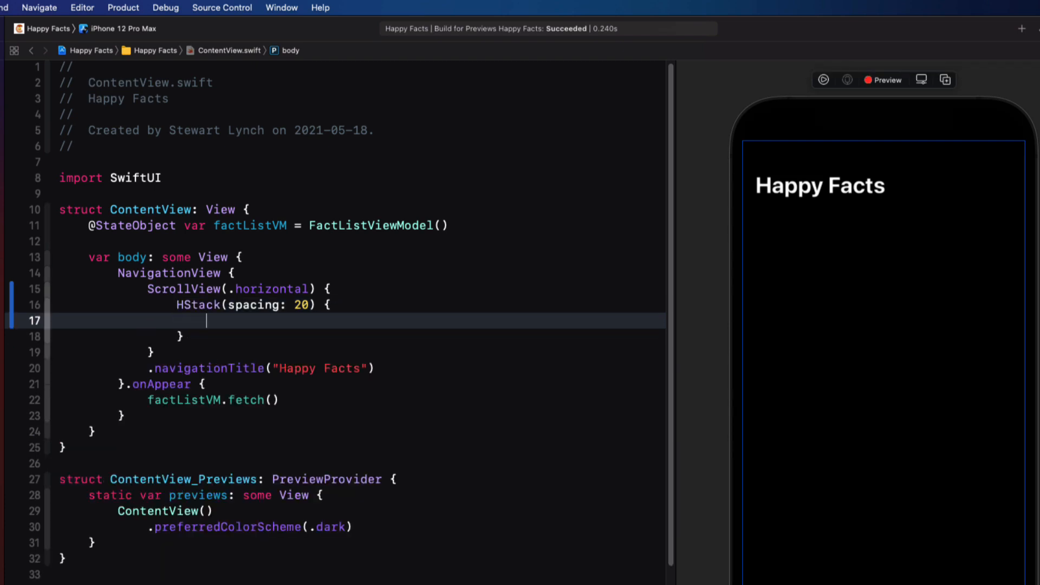
Add a ForEach of resizable 150×150 fact images and wrap the row in a VStack
type("ForEach(factListVM.facts")
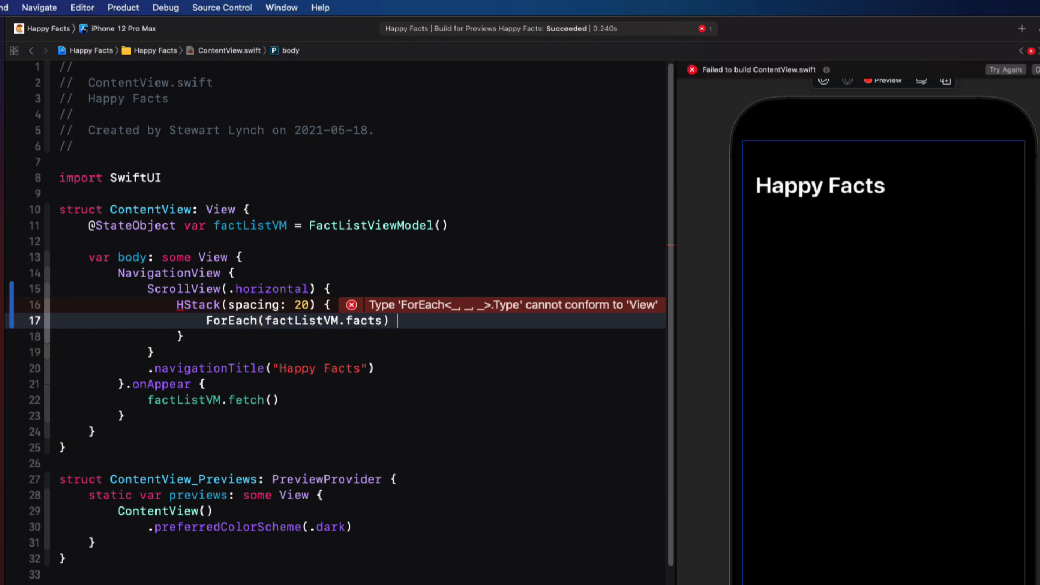
type("{ fact in")
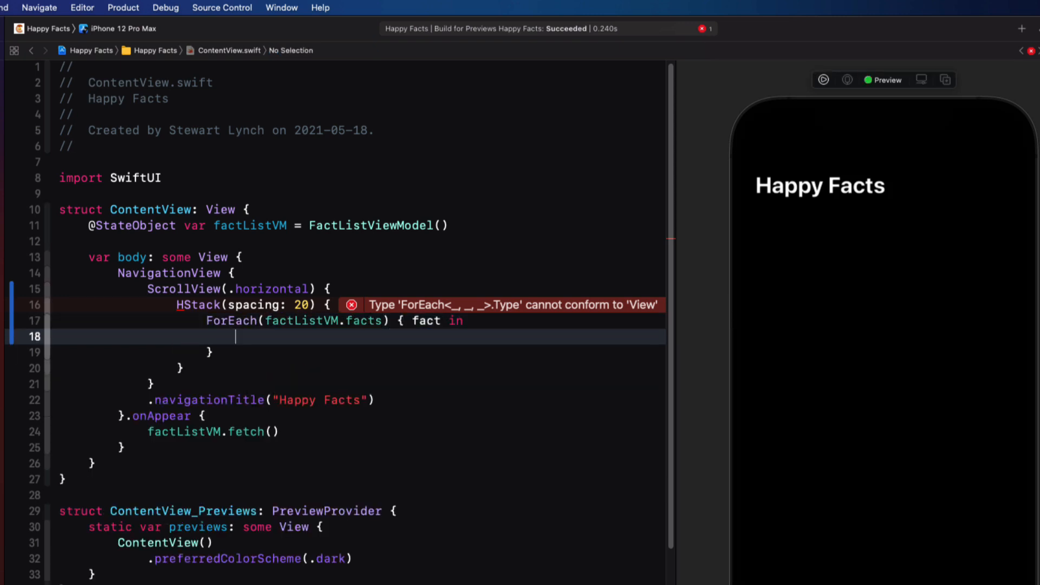
type("Image(fact.imageName")
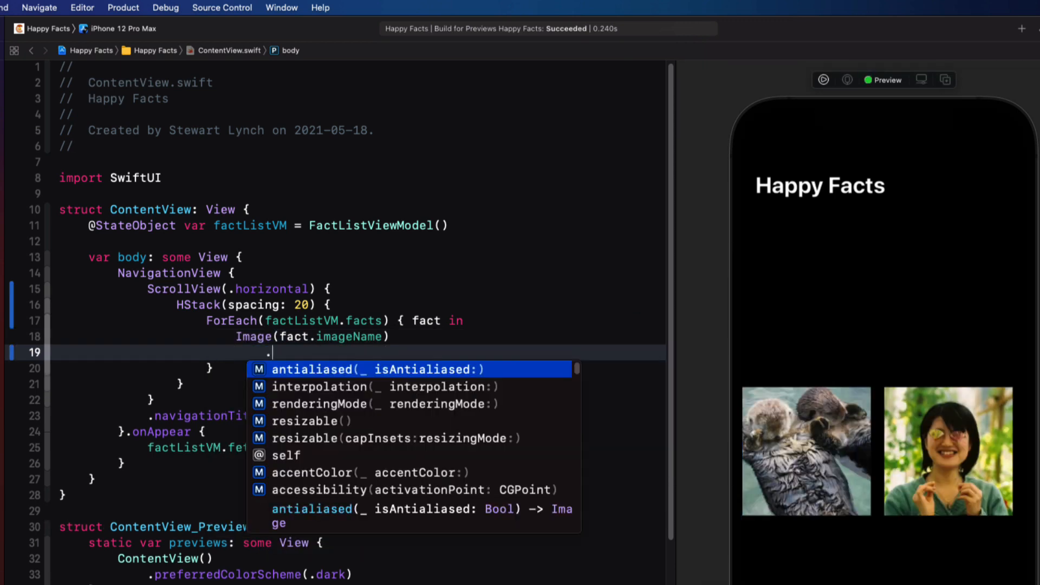
left_click(304, 420)
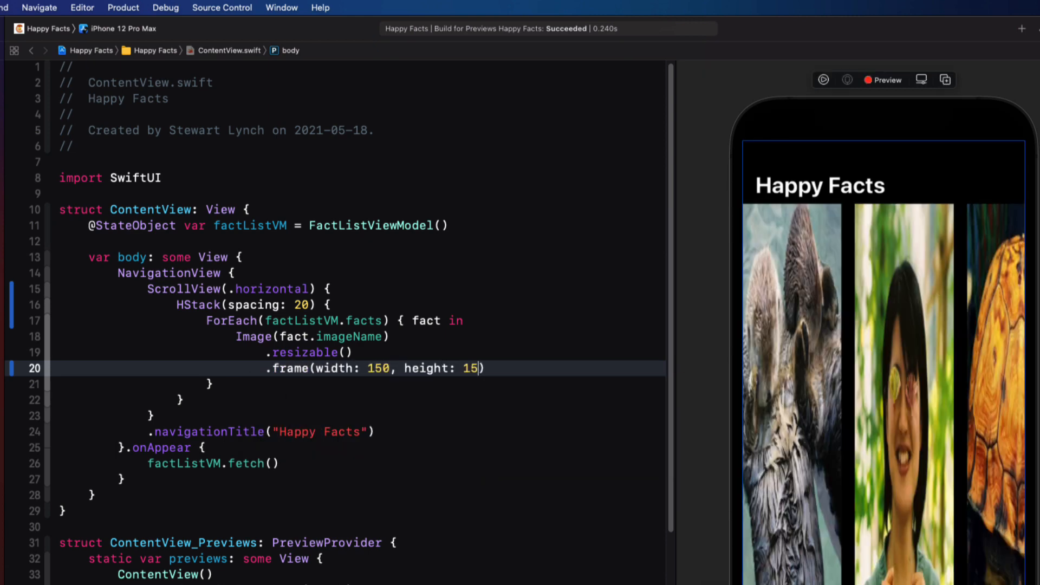
type("0")
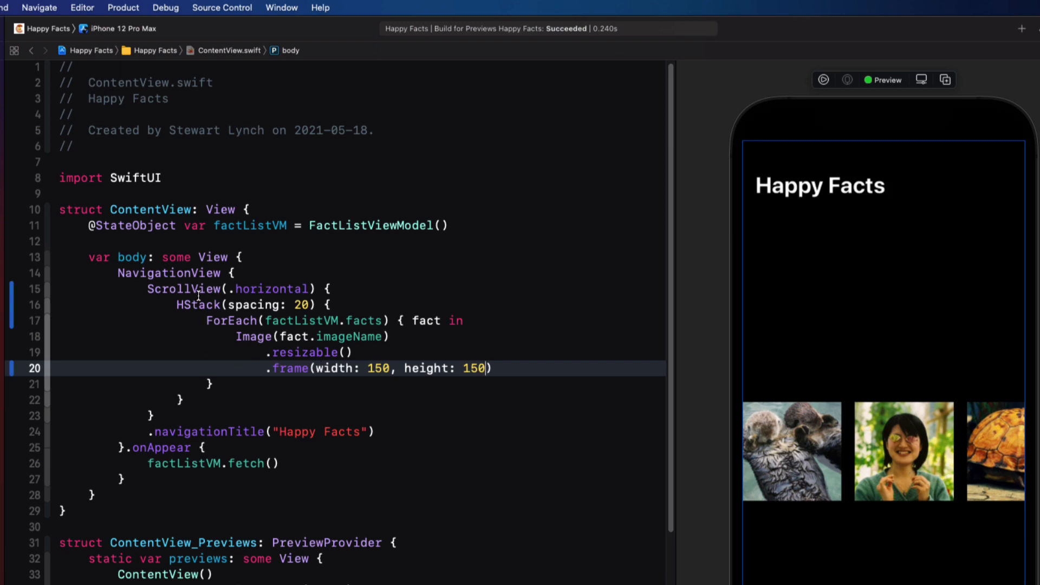
type("VStack {")
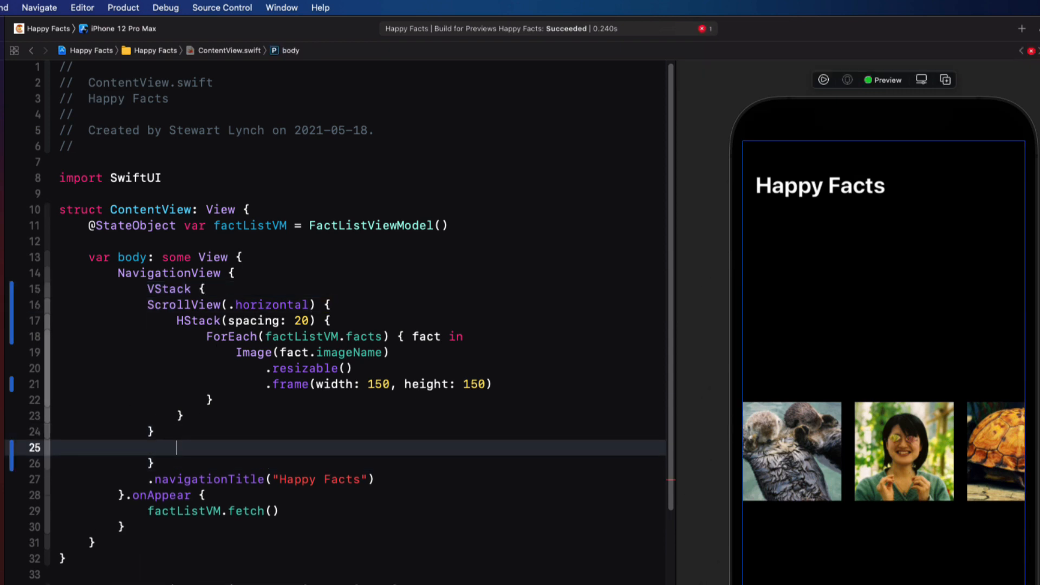
Add Spacer() after the image ScrollView and .padding() on the VStack
type("Spacer()")
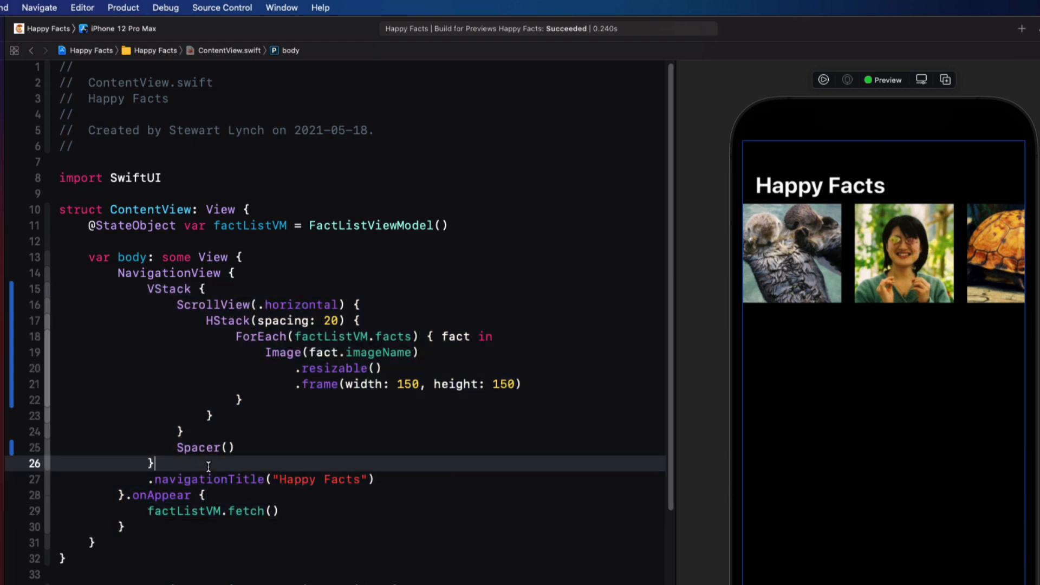
type(".padding()")
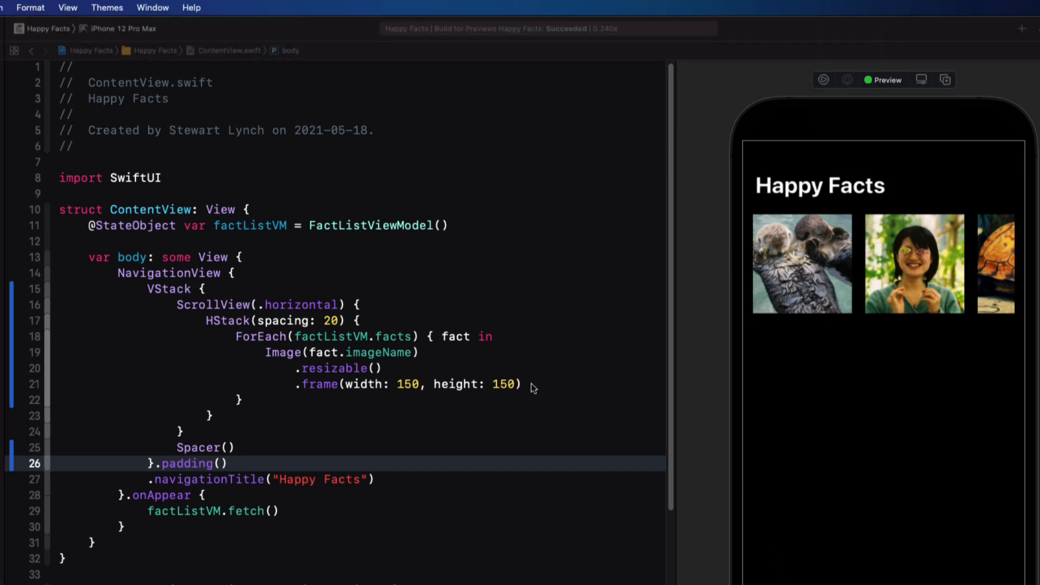
left_click(530, 384)
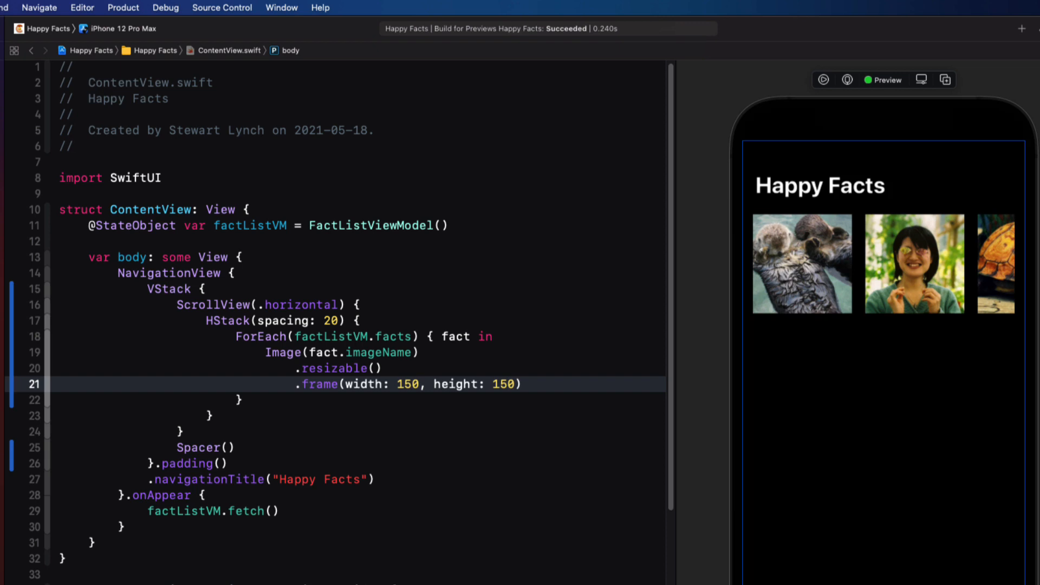
type(".onT")
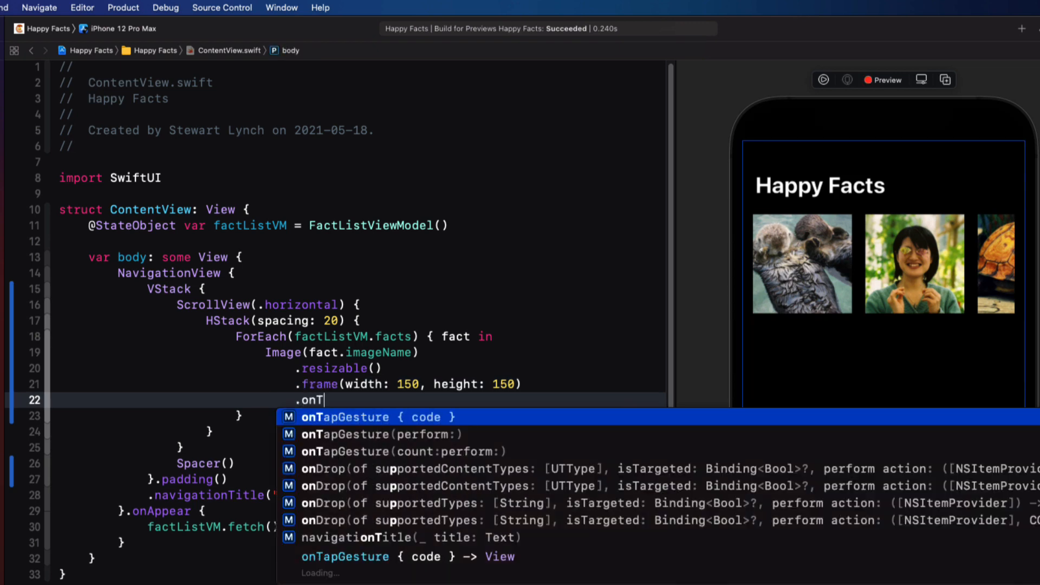
left_click(361, 416)
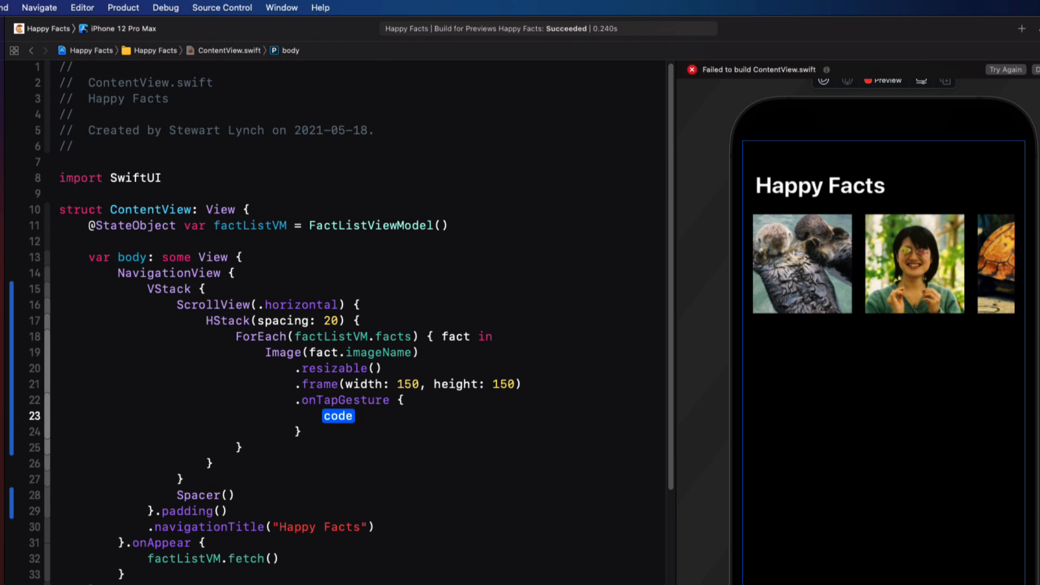
left_click(458, 225)
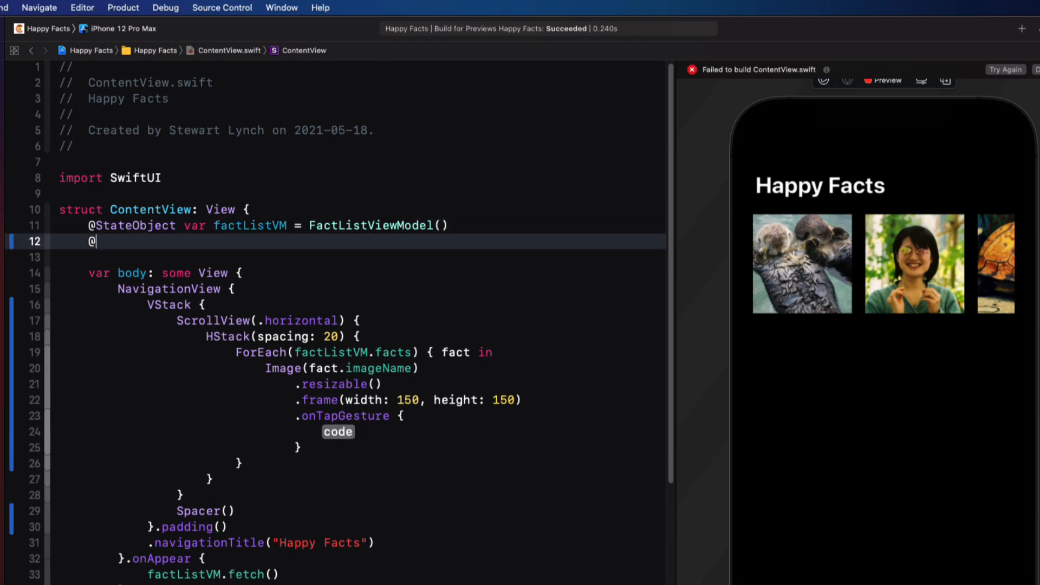
type("State")
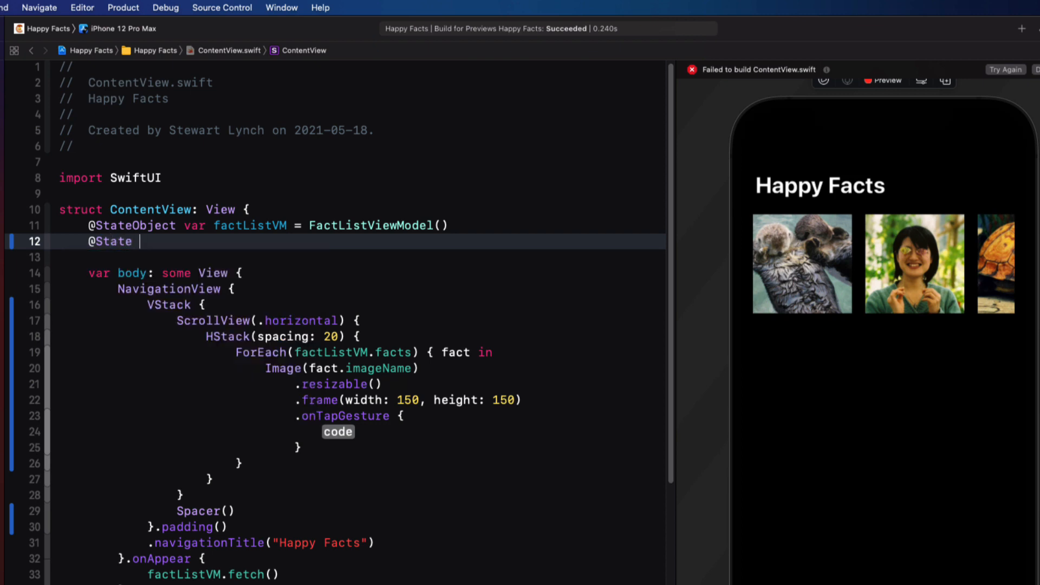
type("private var selected")
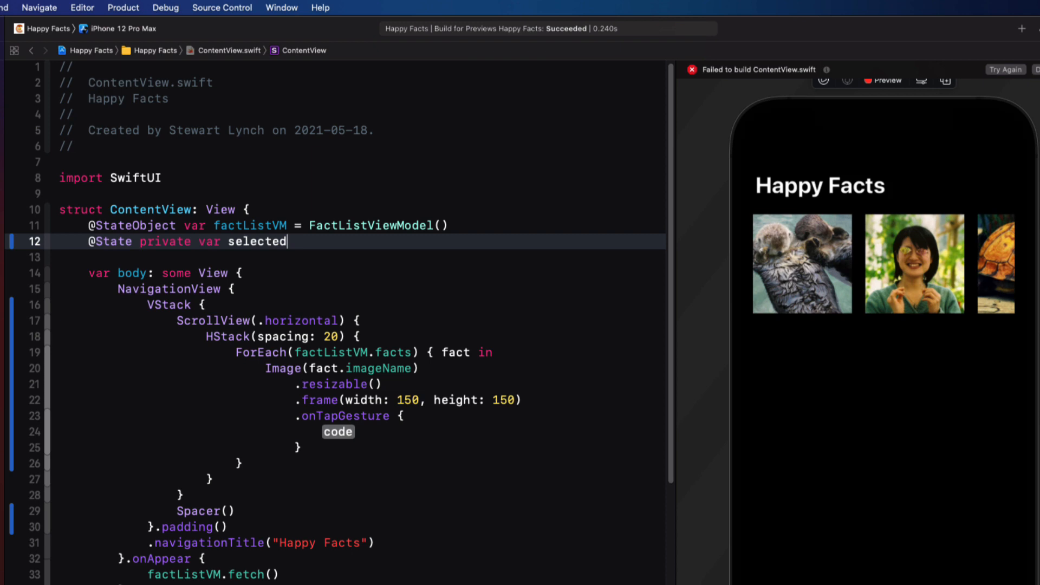
type("FactId:")
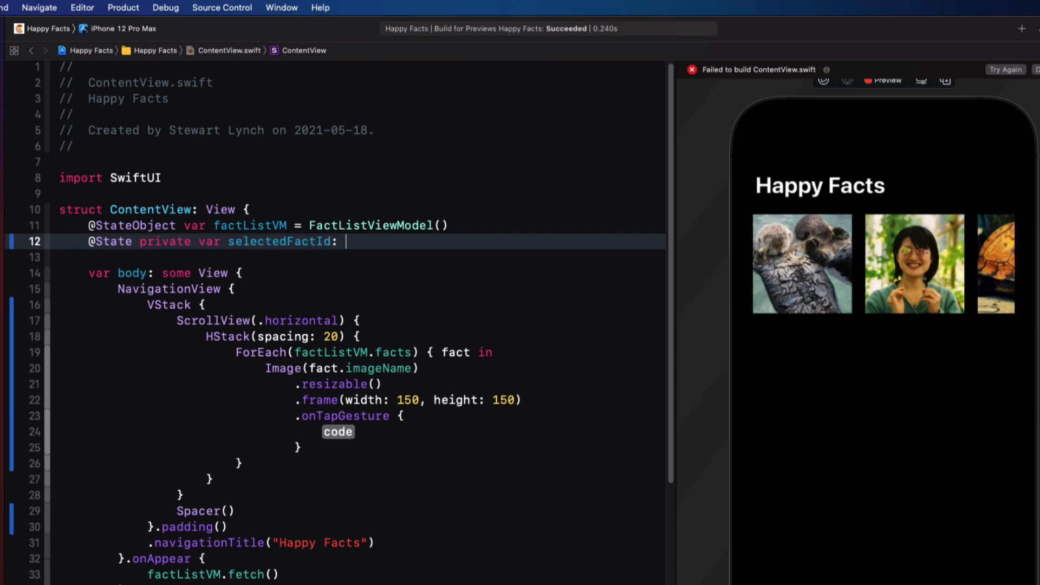
type("UUID?")
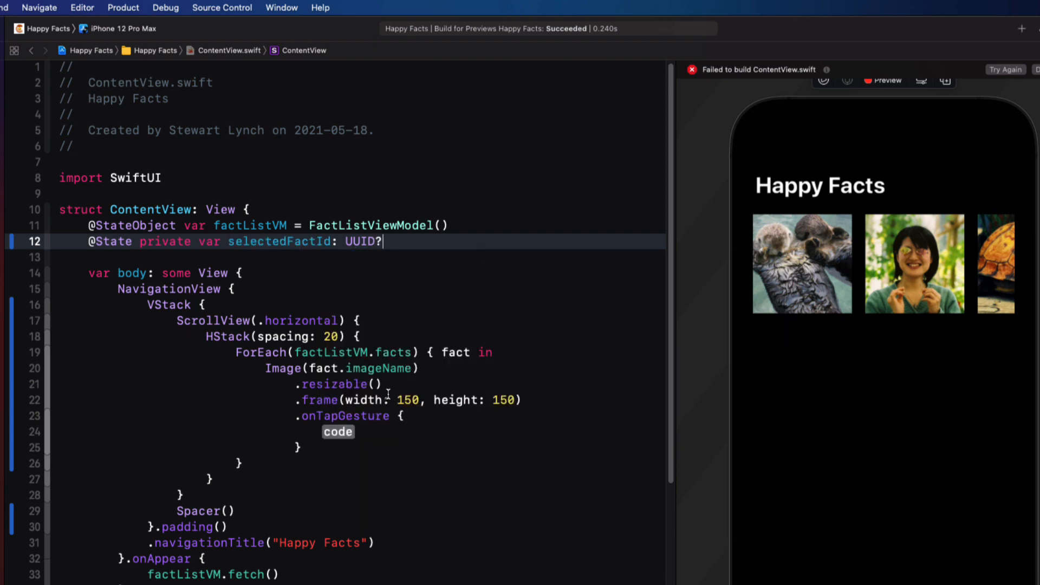
Replace the tap handler placeholder with selectedFactId = fact.id
double_click(337, 431)
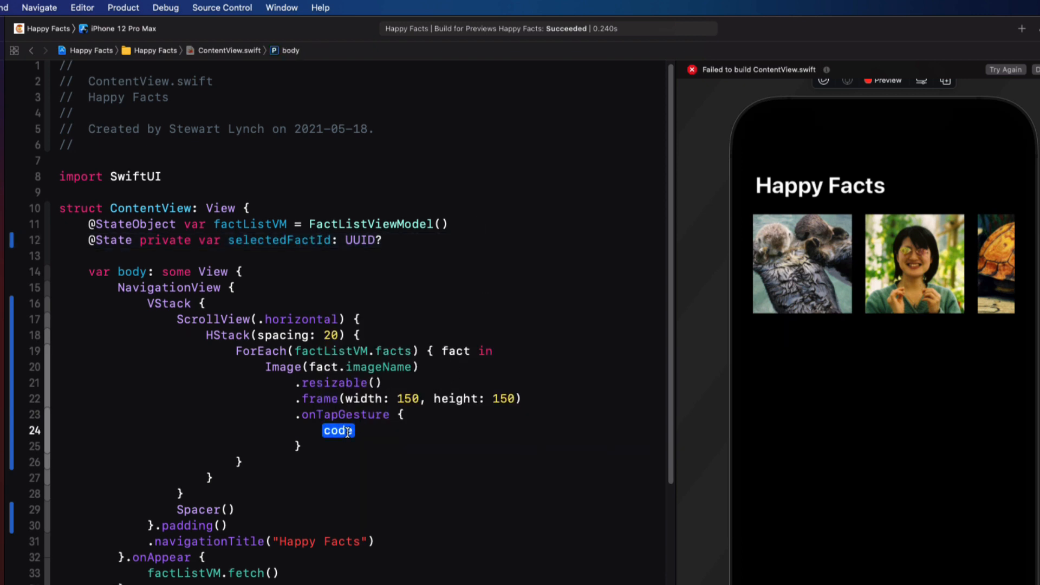
type("selectedFactId")
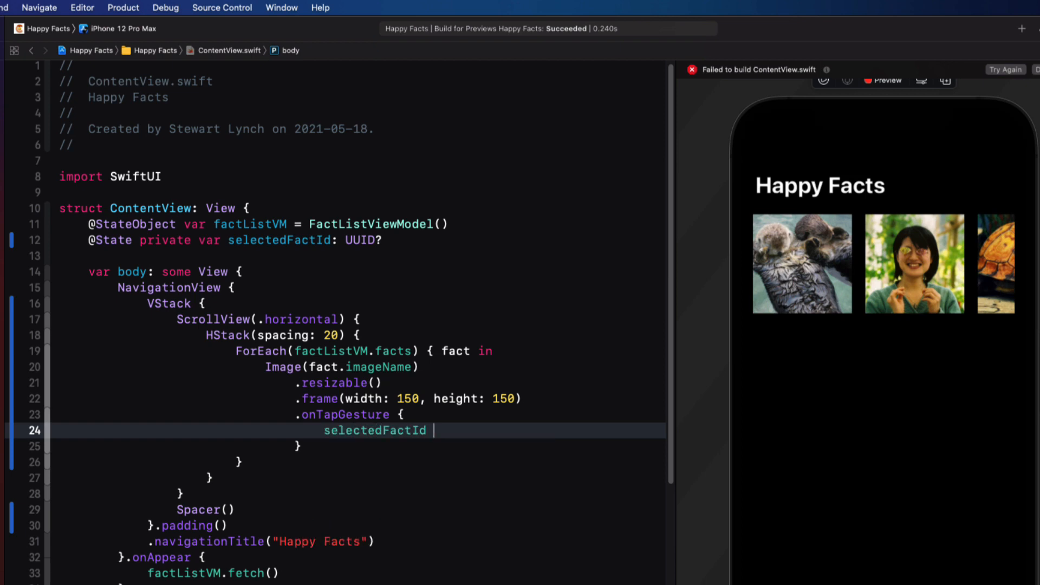
type("= f")
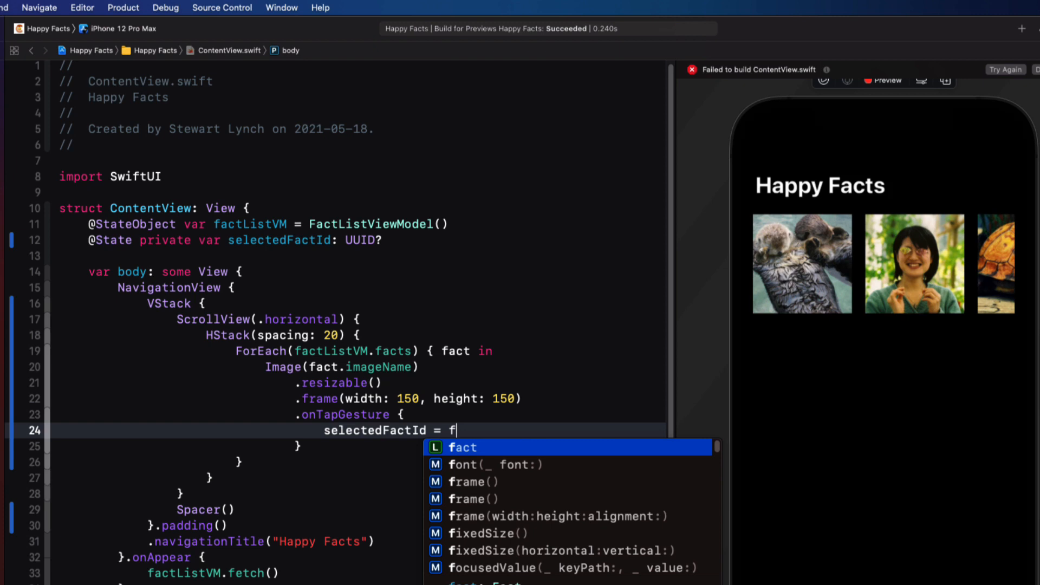
type("act.id")
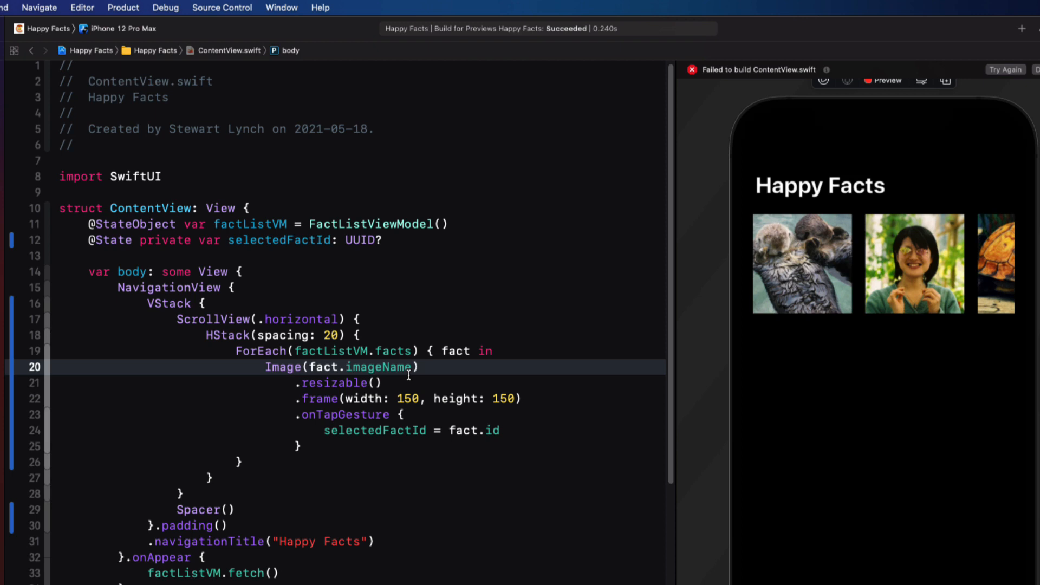
Below the image row, add if selectedFactId != nil { DetailView(id: selectedFactId, vm: factListVM) }
left_click(186, 494)
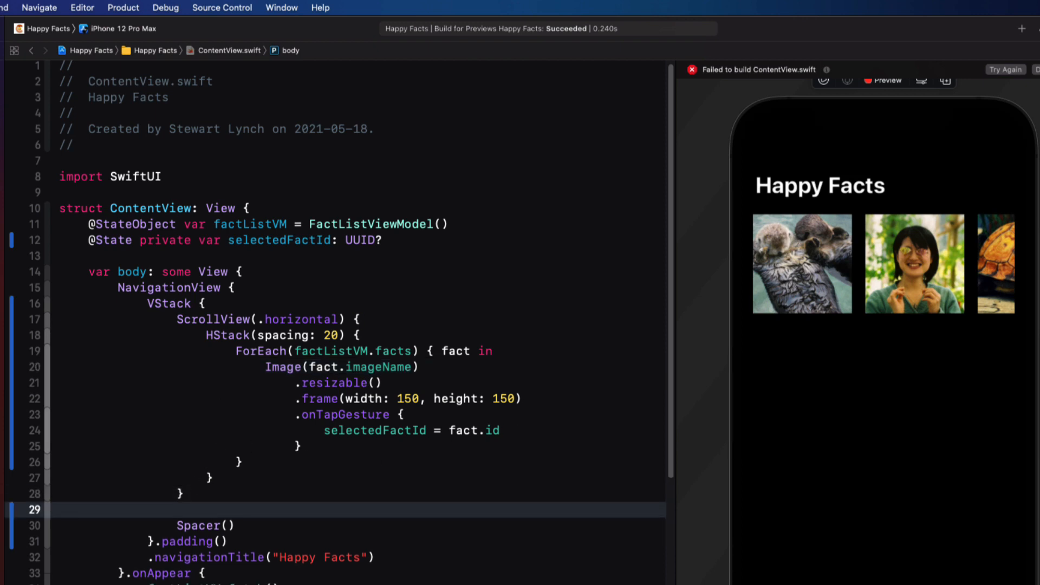
type("if")
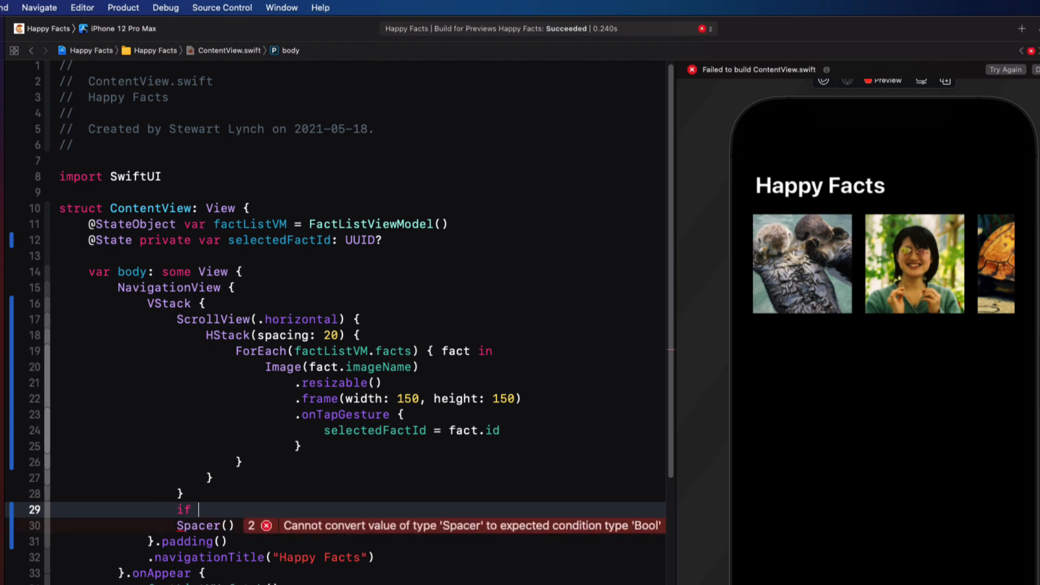
type("selectedFactId !=")
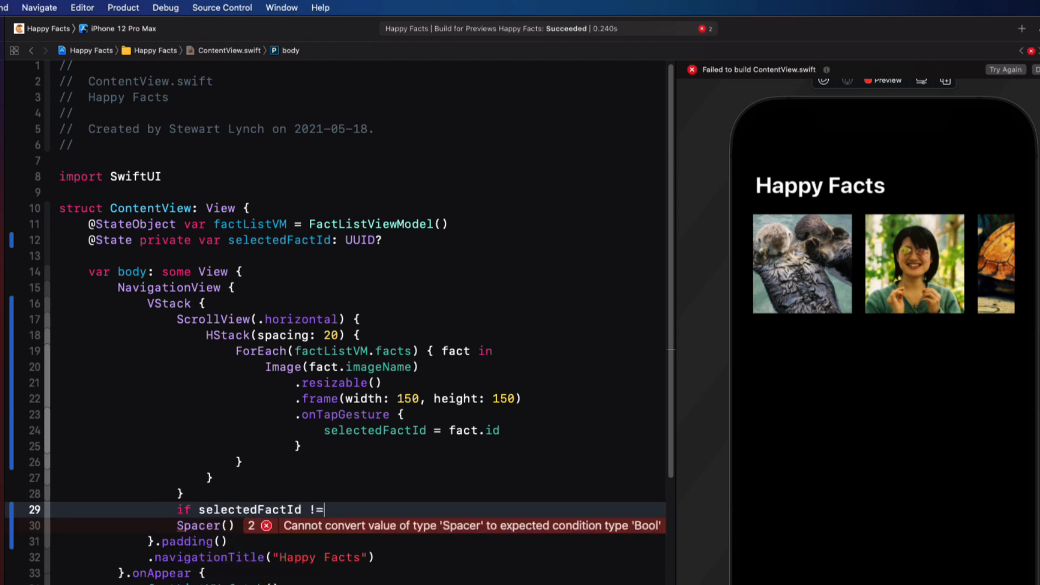
type("nil {")
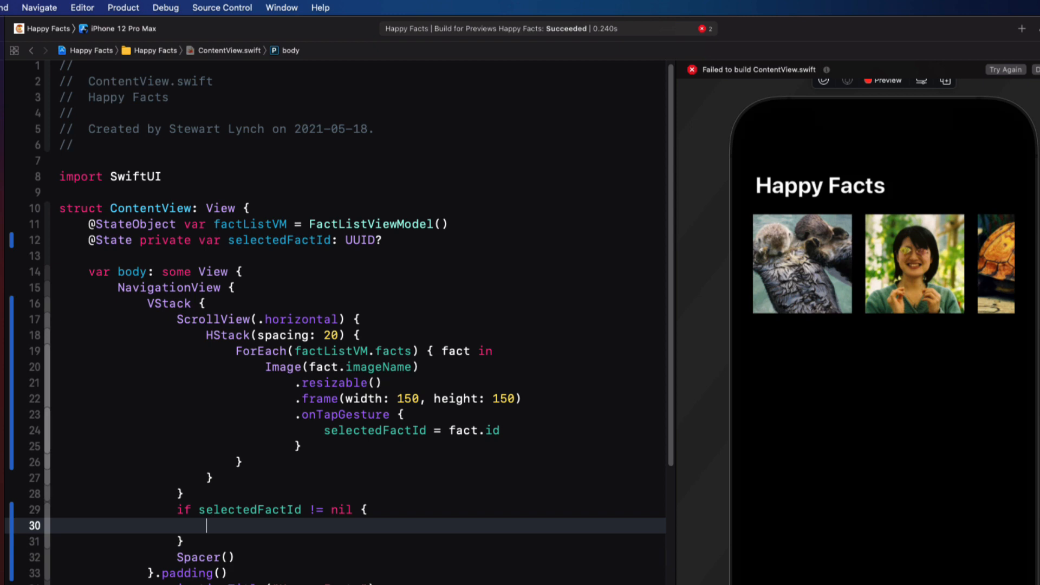
type("DetailView(id: s, vm: FactListViewModel")
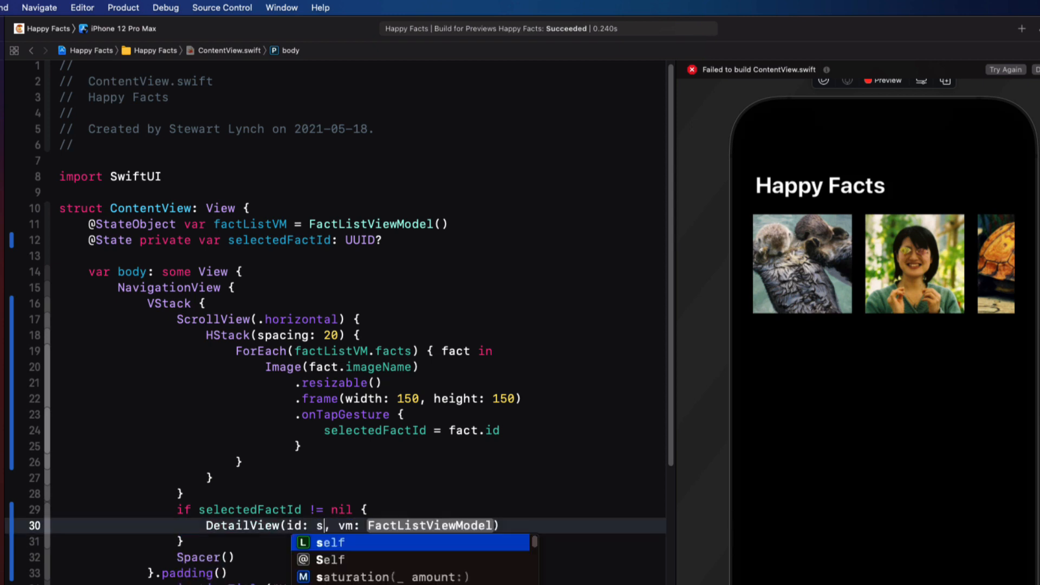
type("electedFactId, vm: factListV")
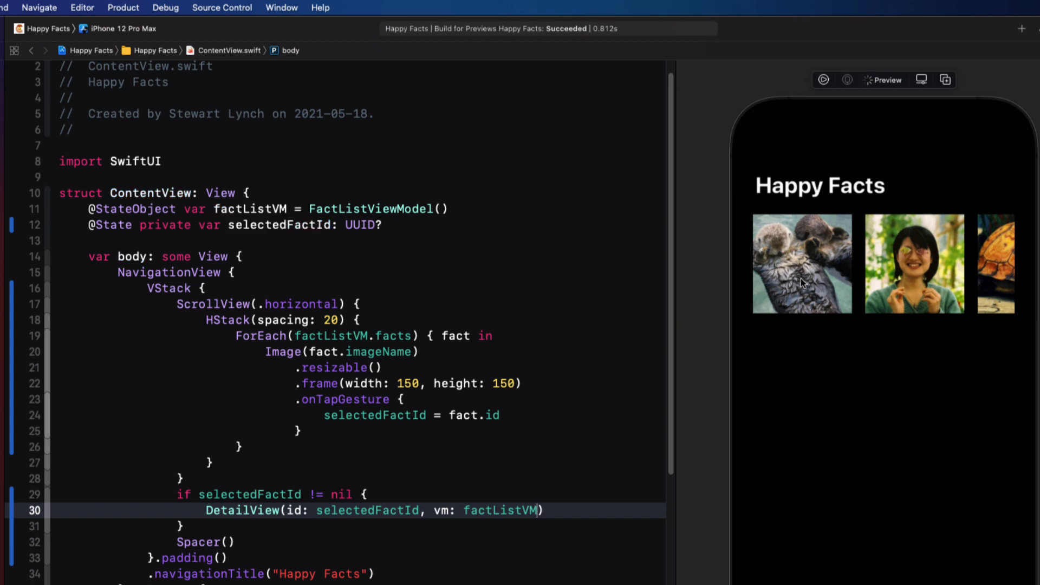
mouse_move(865, 277)
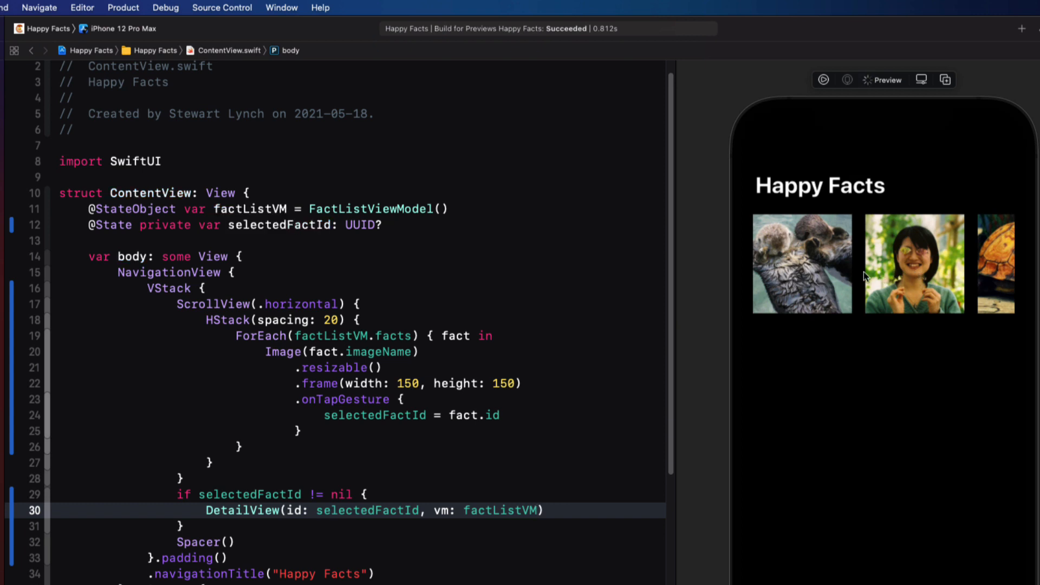
Start Live Preview and tap the squirrel, then Chinese Panda images to show their details
left_click(824, 79)
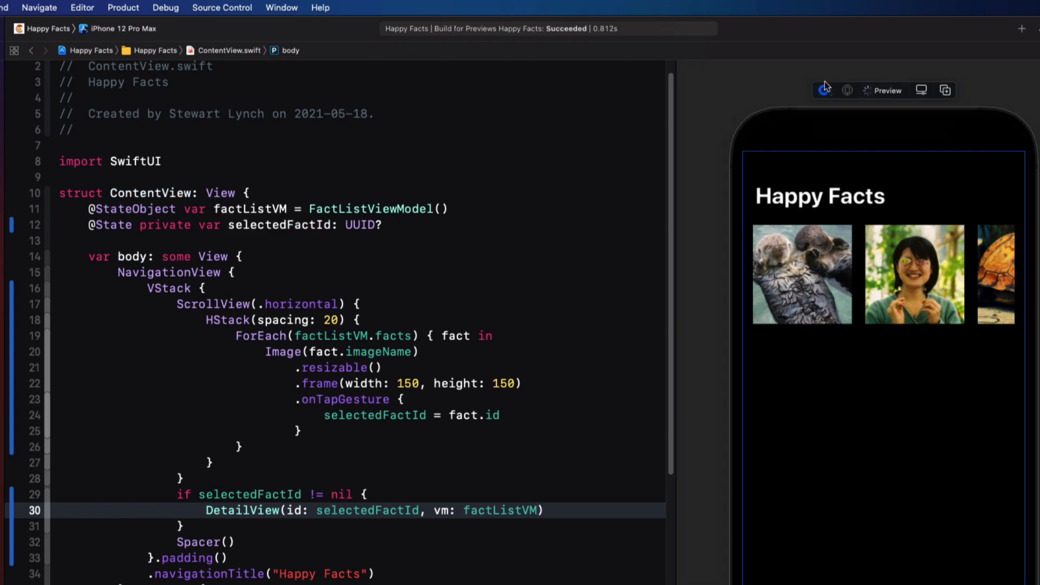
left_click(913, 274)
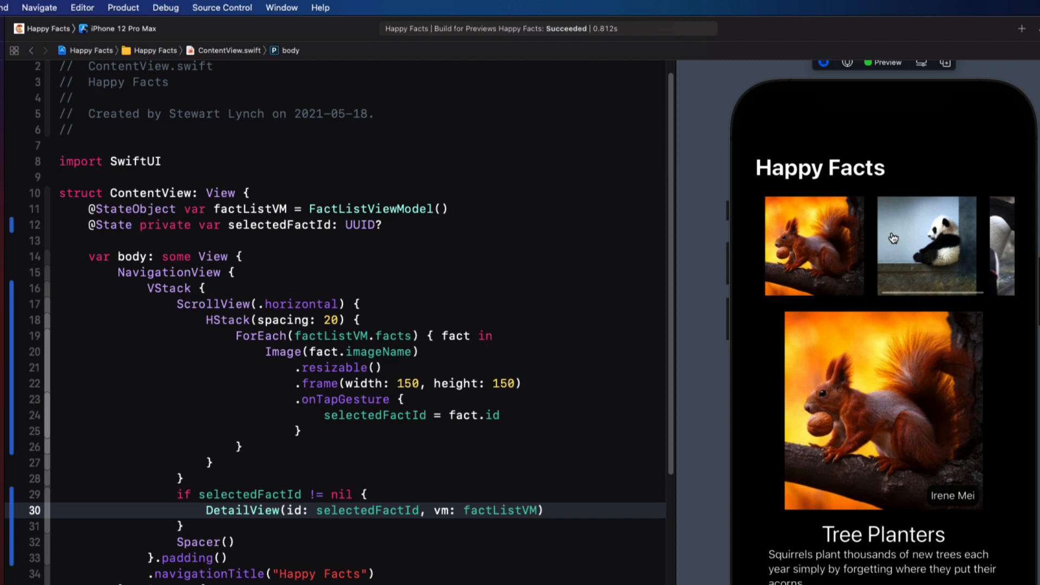
left_click(926, 245)
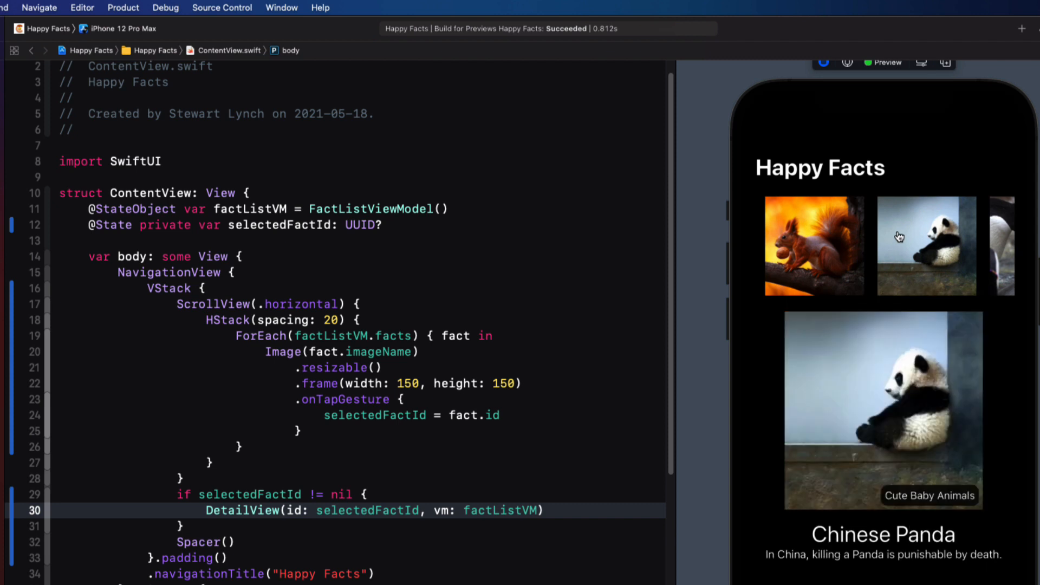
scroll("down", 3)
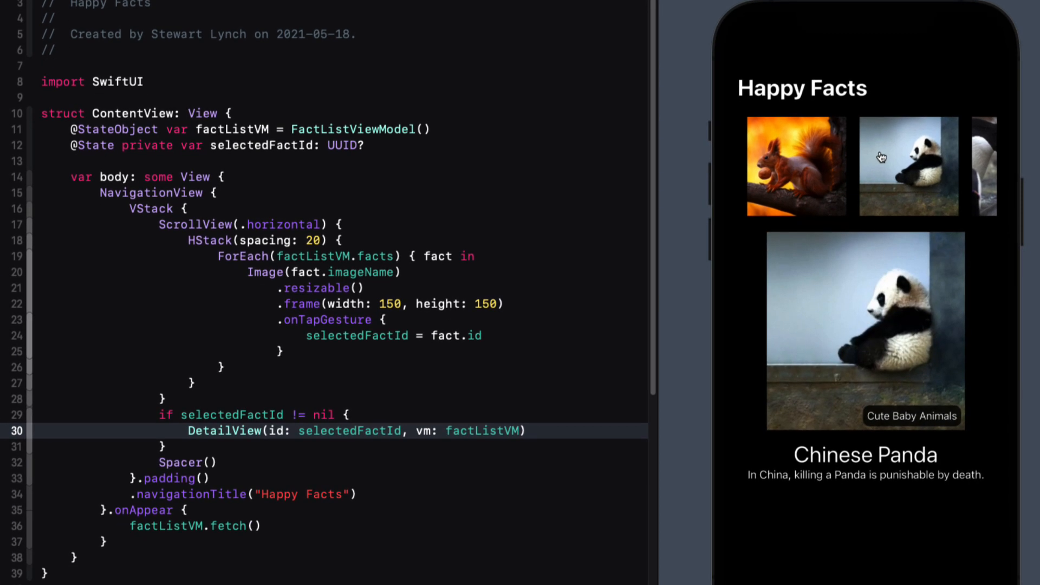
mouse_move(1025, 304)
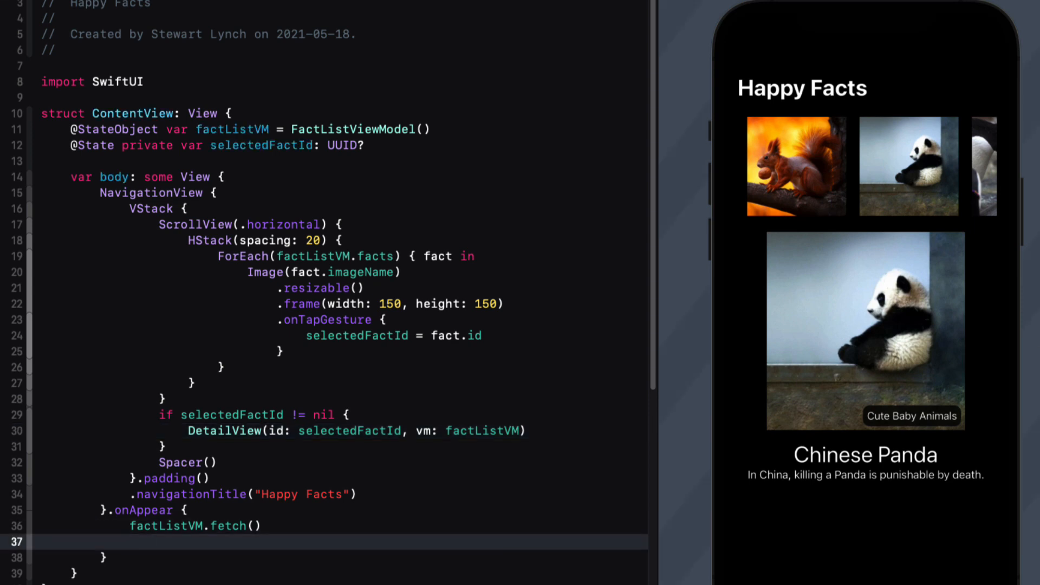
Set selectedFactId = factListVM.facts[0].id in onAppear, then preview Breathing Turtles and Tree Planters
type("selectedFactId =")
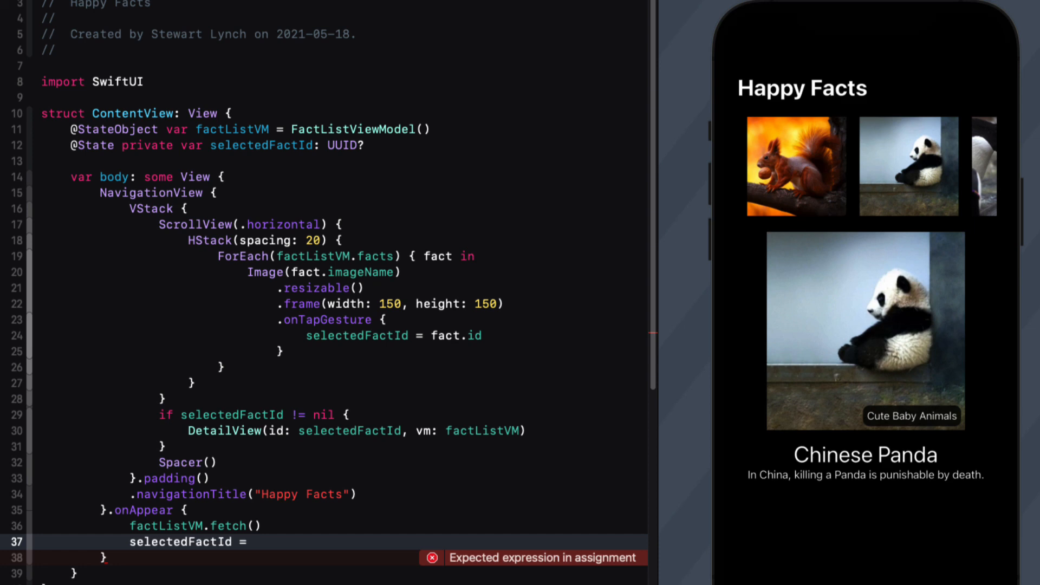
type("factListVM")
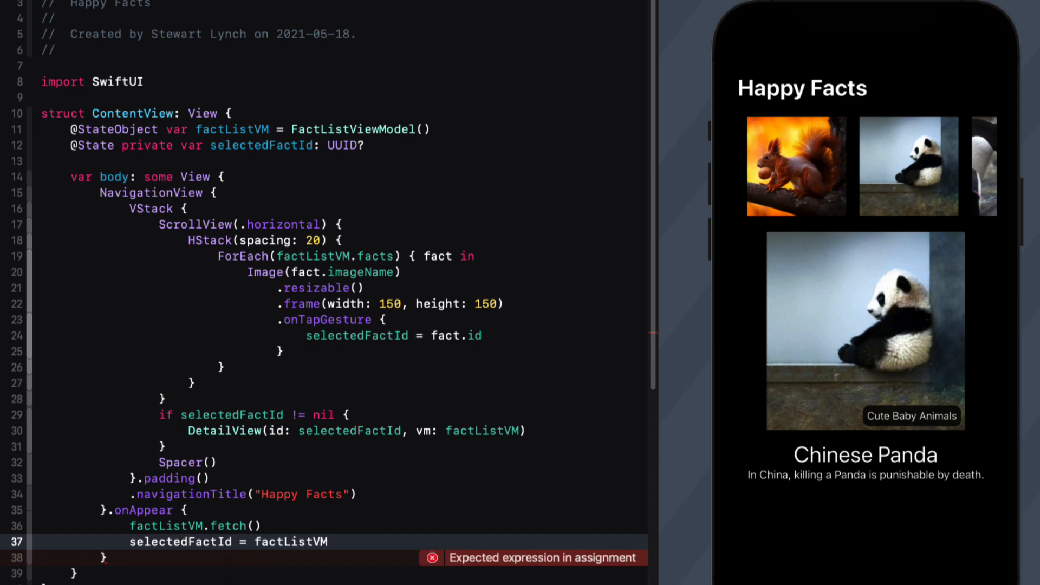
type(".facts[0]")
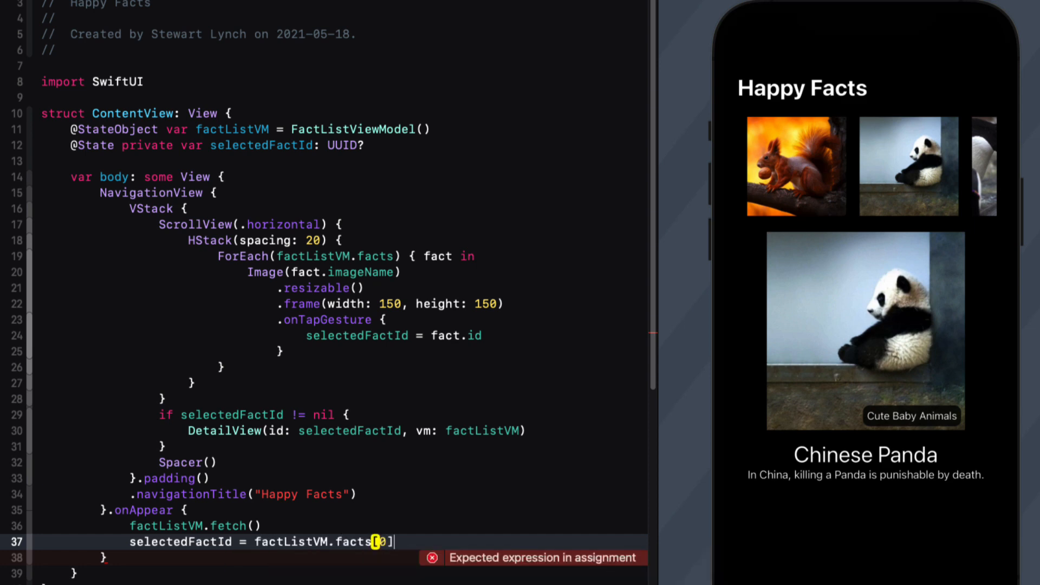
type("].id")
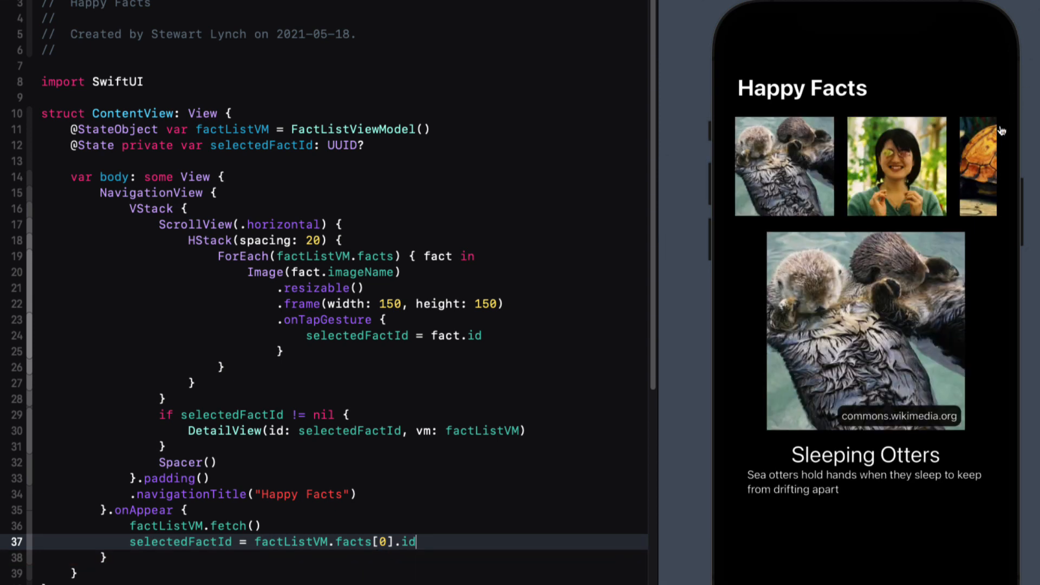
left_click(895, 166)
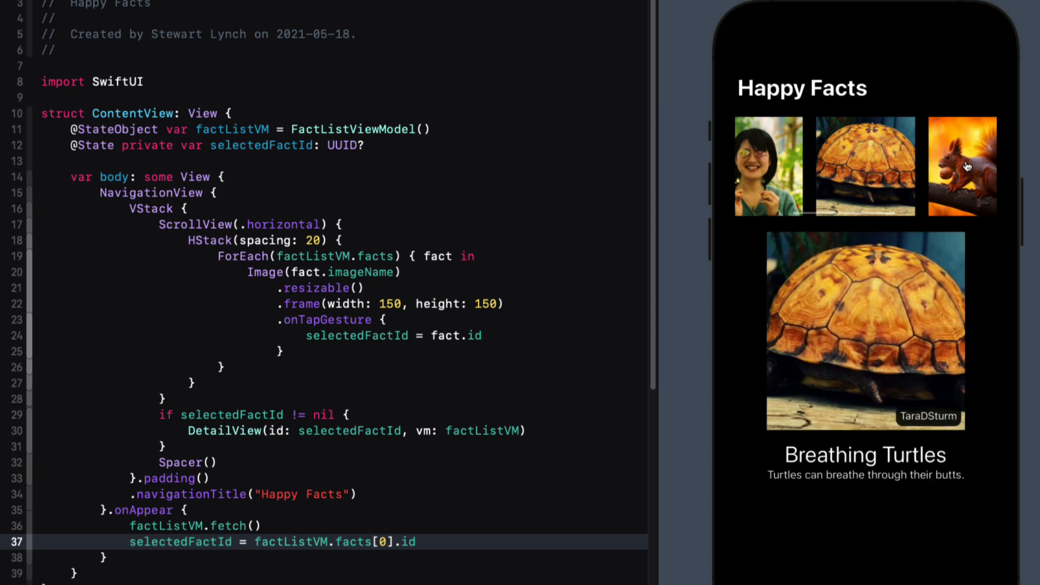
left_click(962, 167)
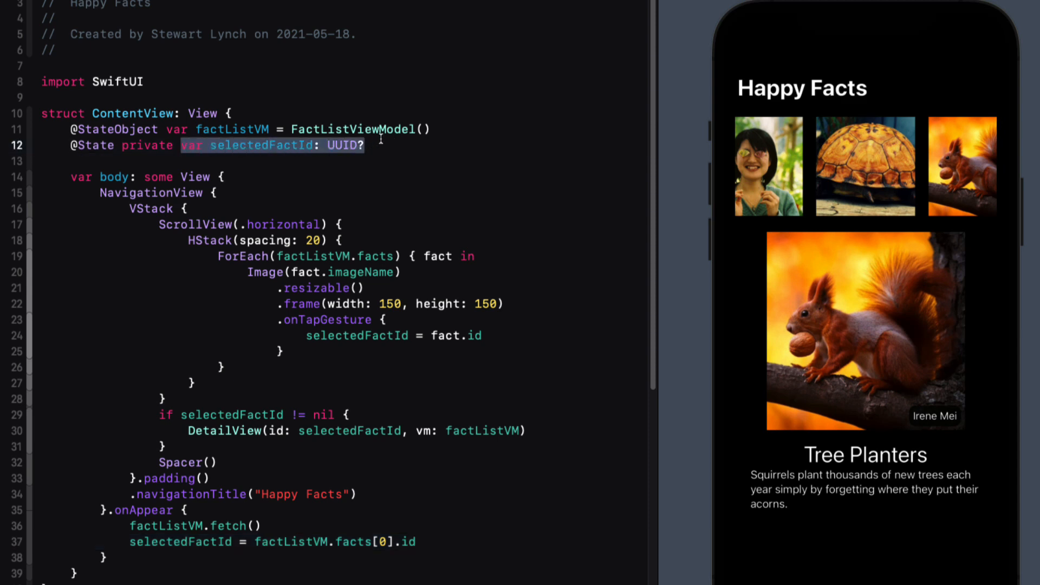
key("Backspace")
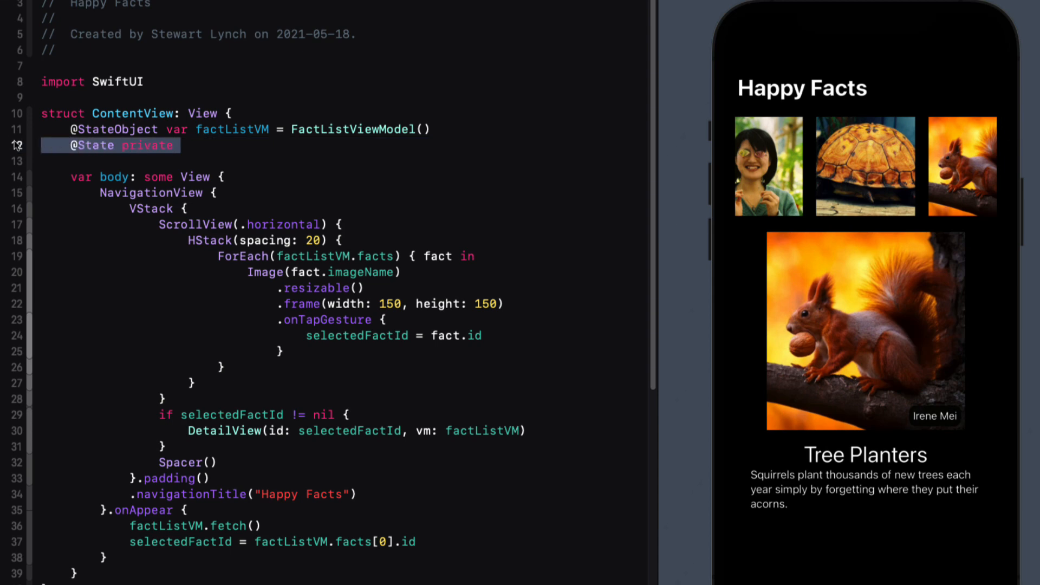
key("delete")
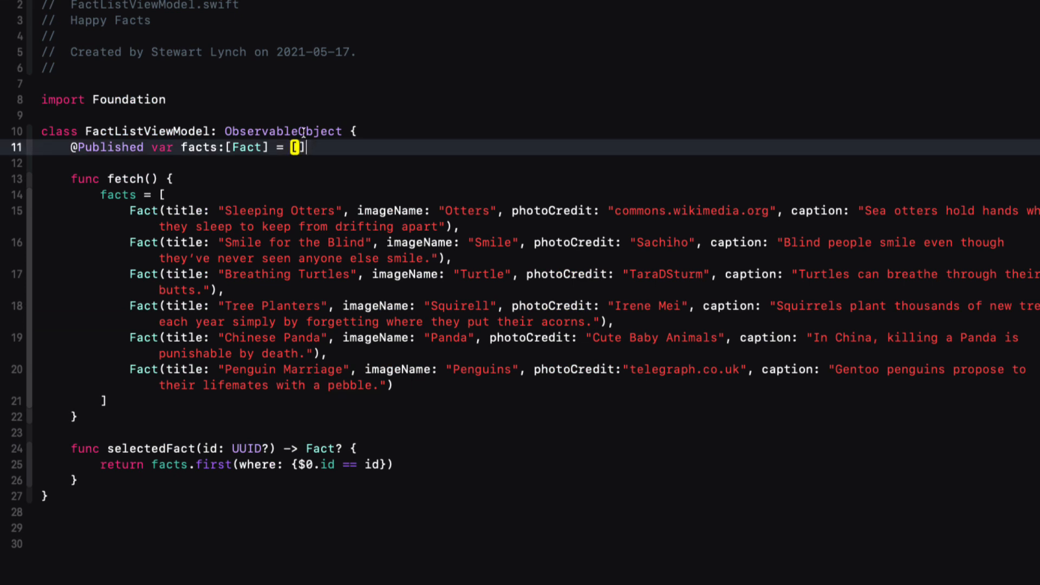
type("@Published")
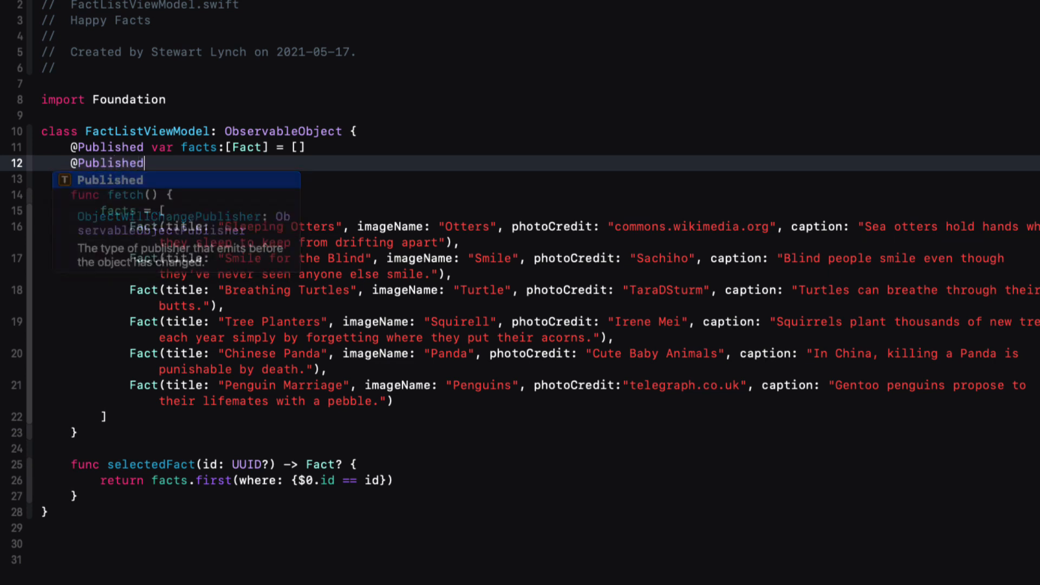
type("var selectedFactId: UUID?")
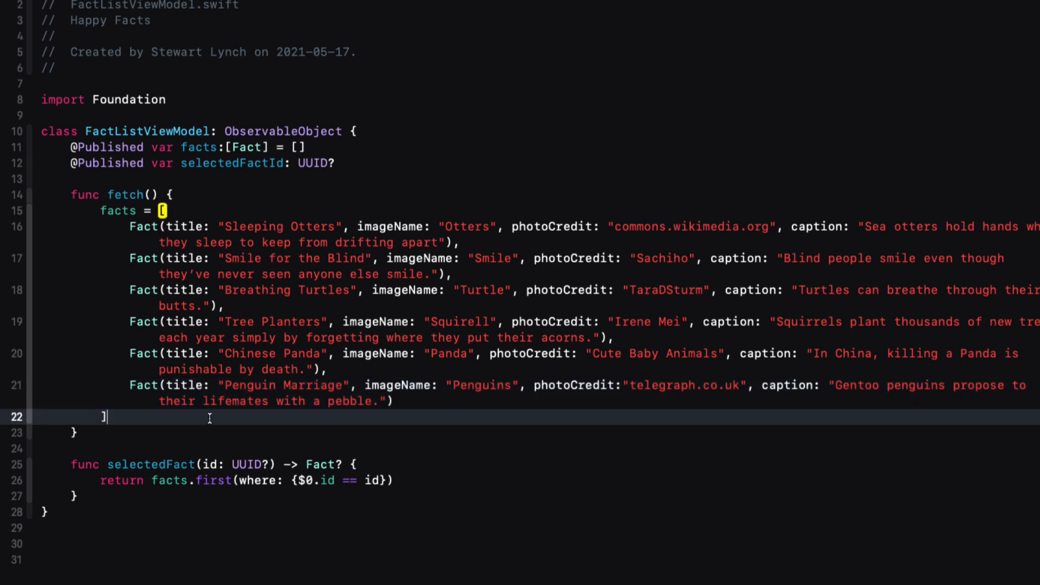
type("selectedFactId")
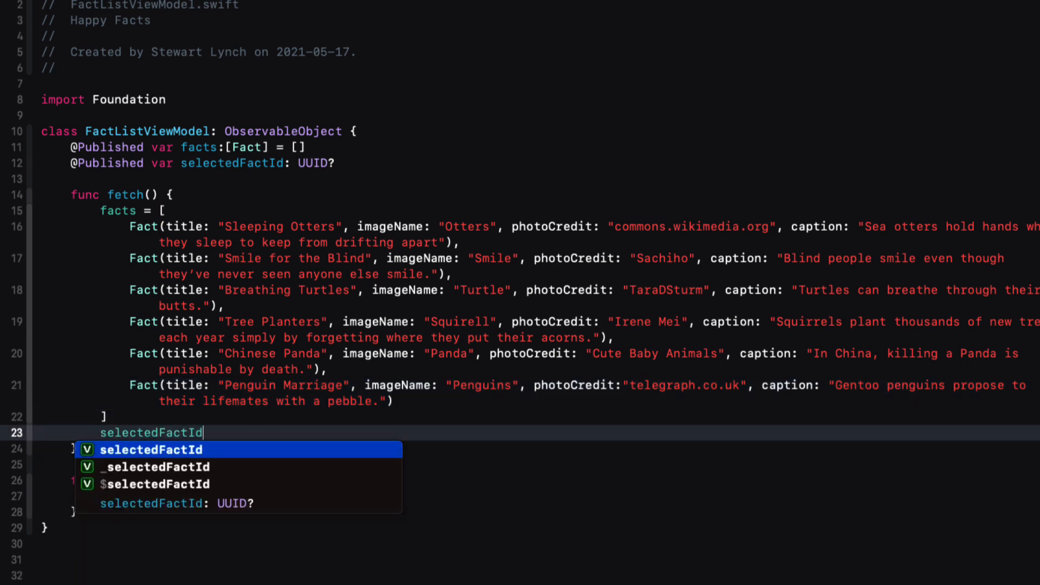
type("= facts")
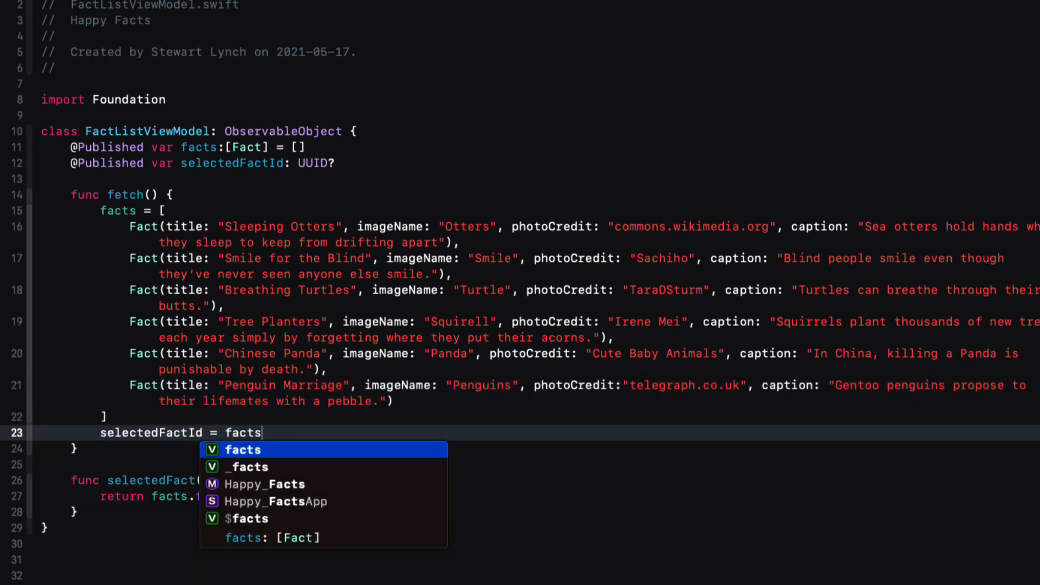
type("[0].")
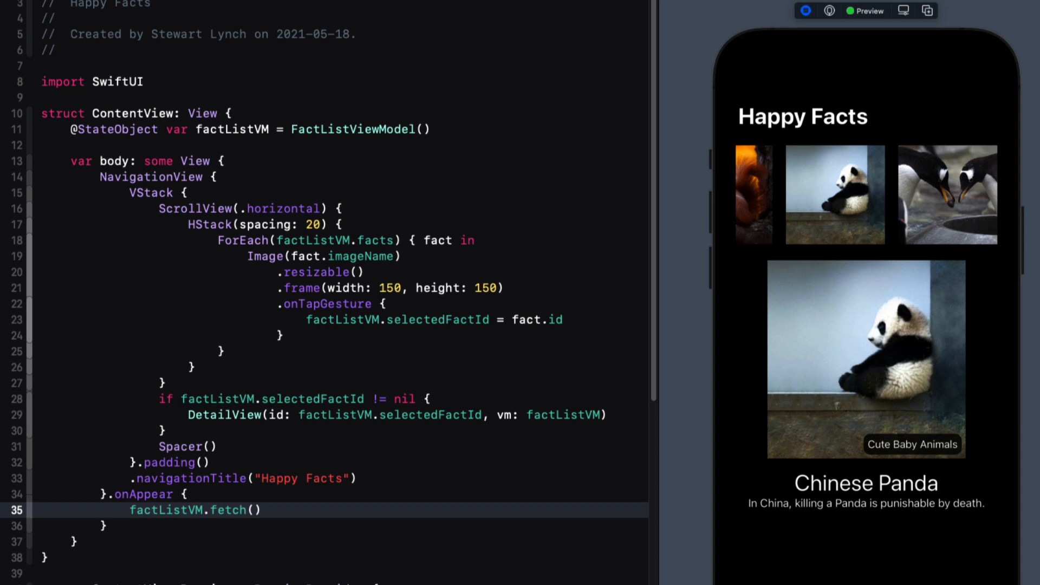
Check the ContentView preview showing the image row with the Chinese Panda detail
left_click(260, 509)
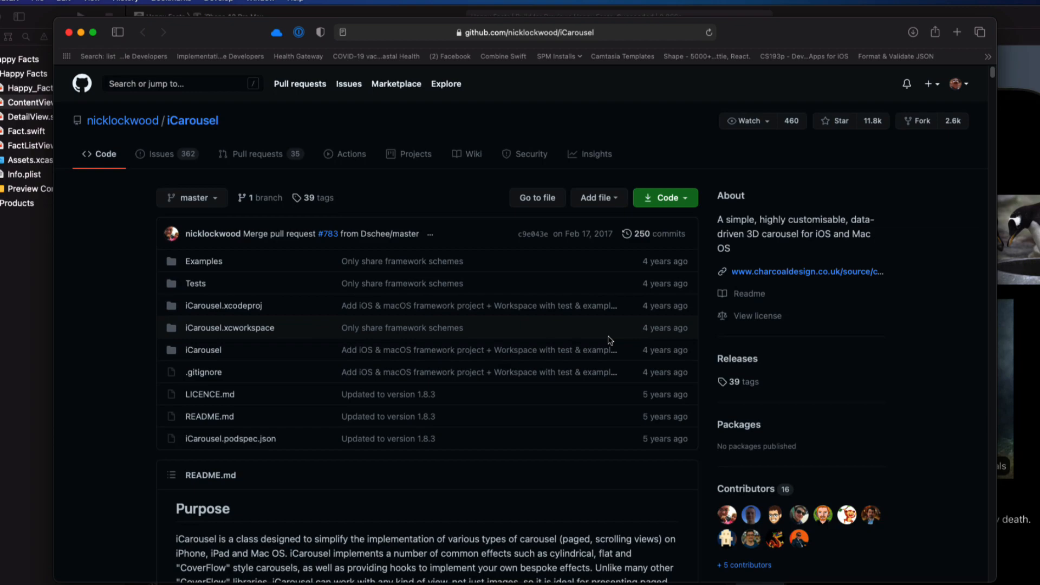
Scroll down the iCarousel README through its carousel display types and visual examples
scroll("down", 3)
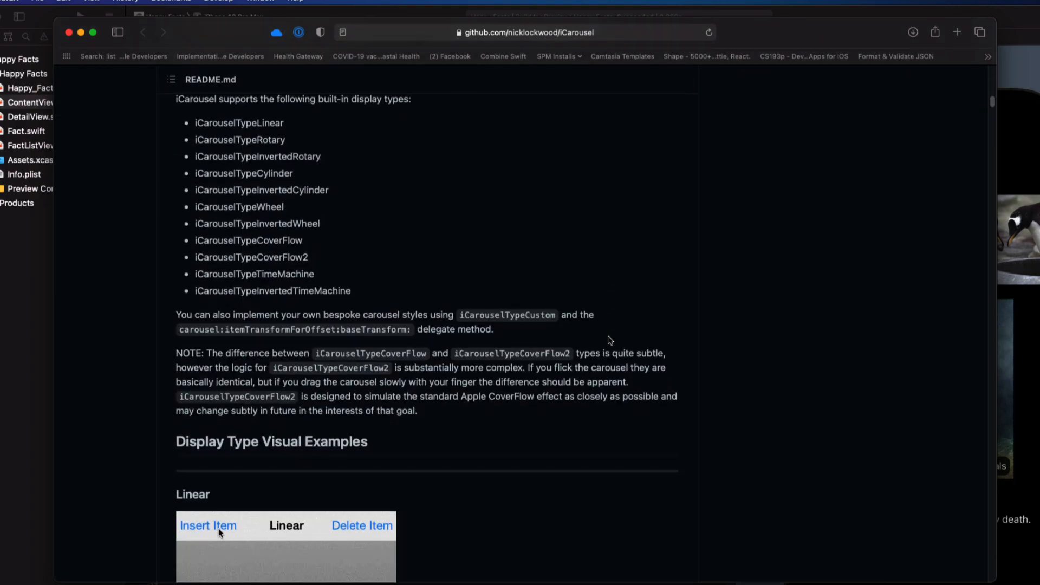
scroll("down", 3)
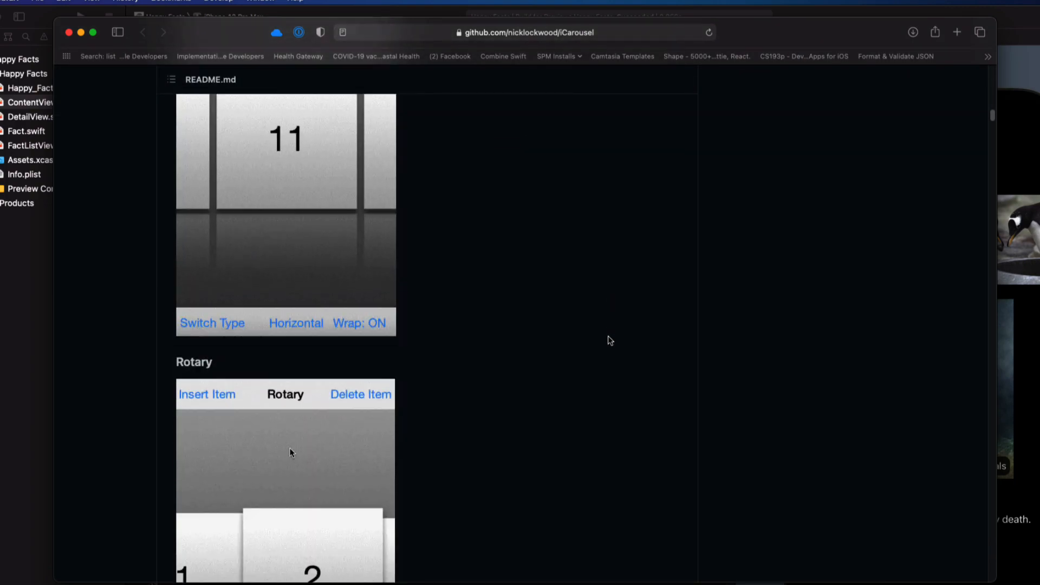
scroll("down", 3)
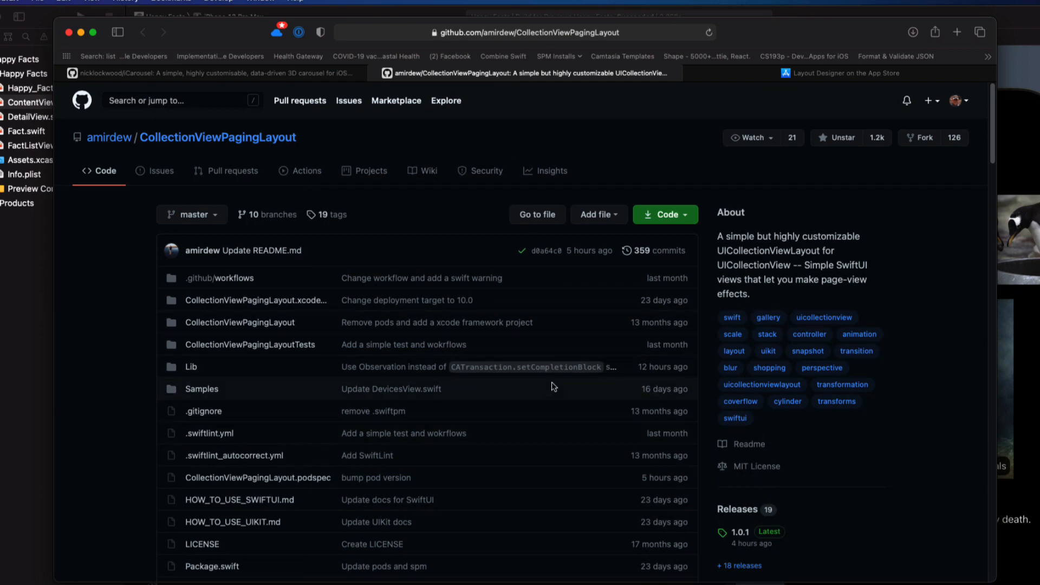
Scroll the CollectionViewPagingLayout README to the SnapshotPageView, ScalePageView and StackPageView previews
scroll("down", 3)
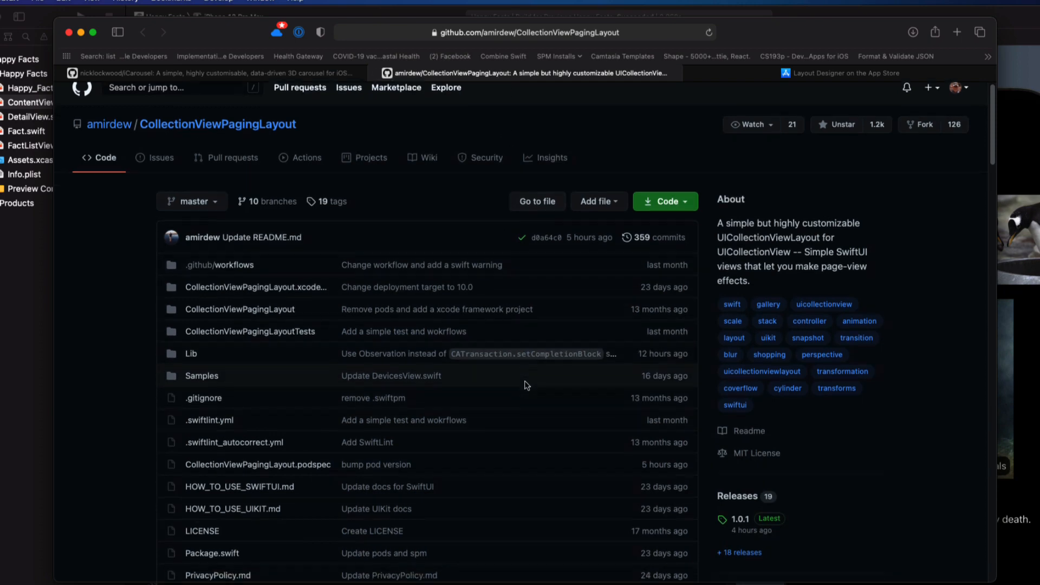
scroll("down", 3)
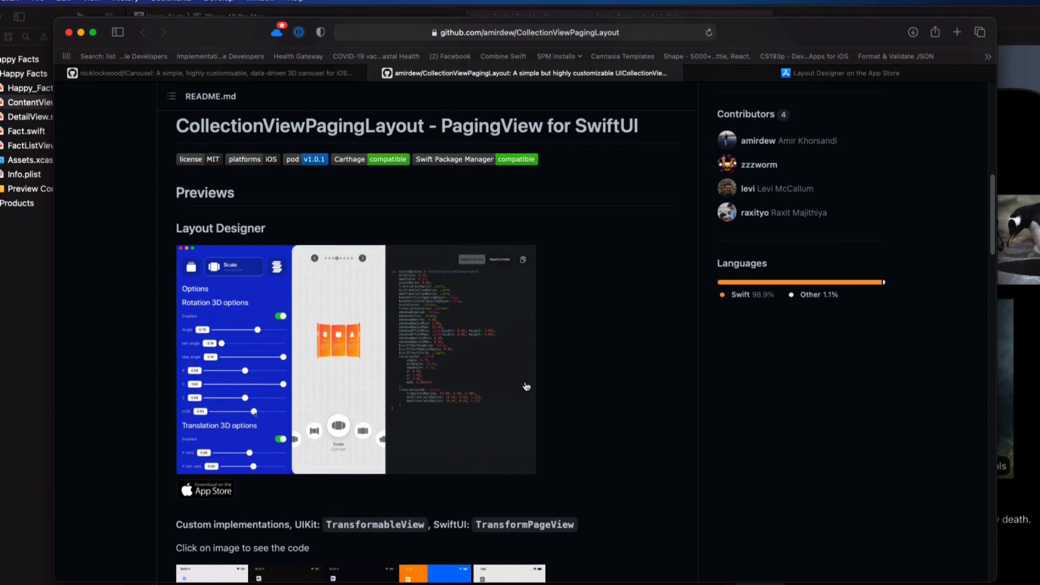
scroll("down", 3)
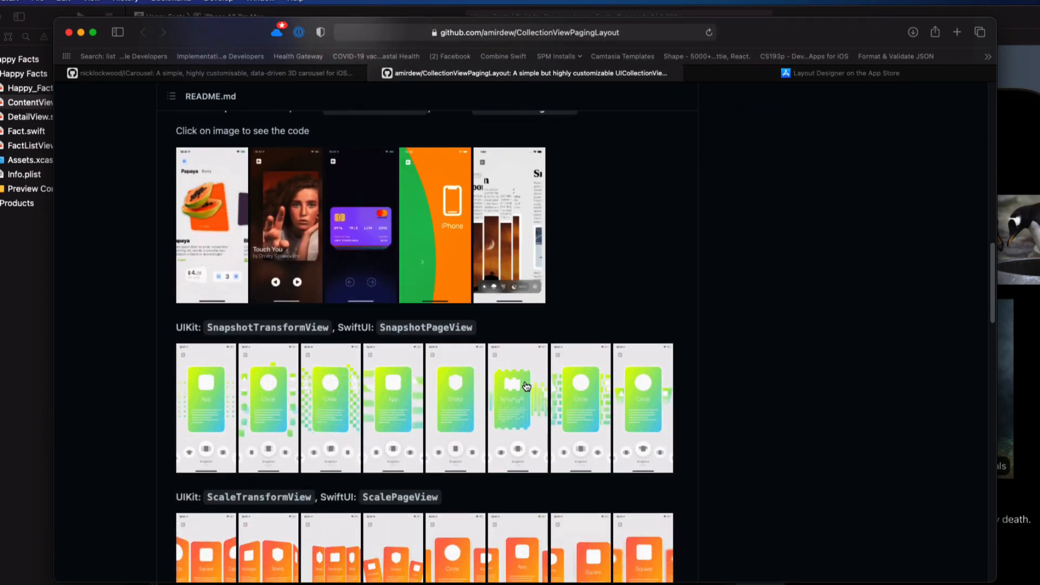
scroll("down", 3)
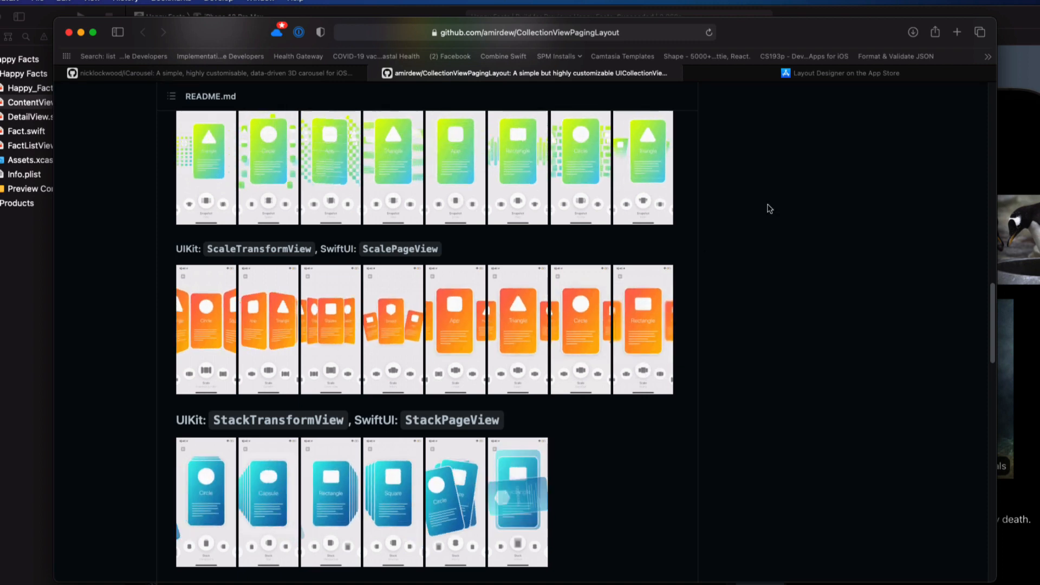
mouse_move(845, 73)
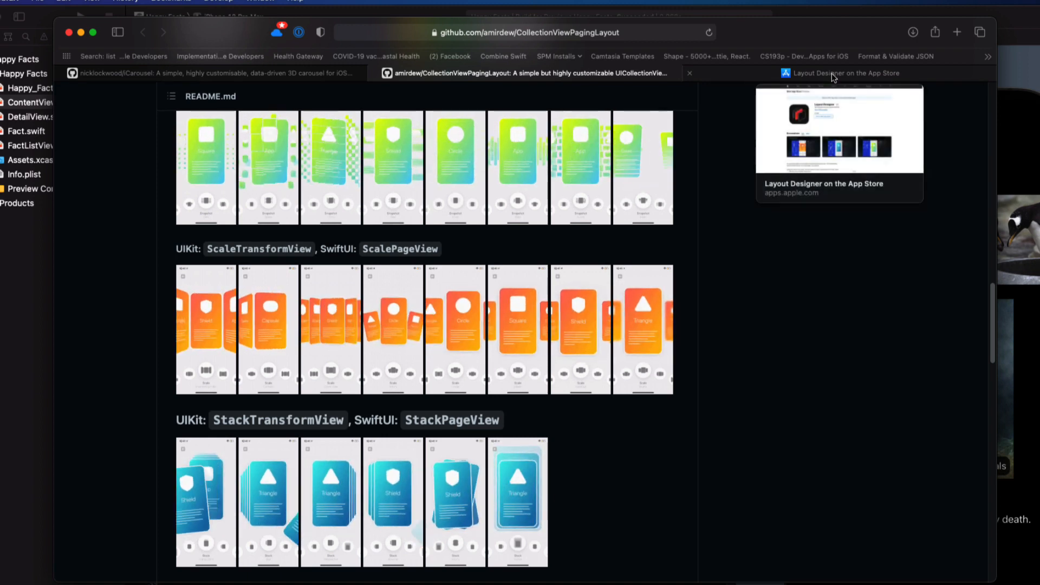
Switch to the Layout Designer App Store tab and browse its screenshots and description
left_click(847, 73)
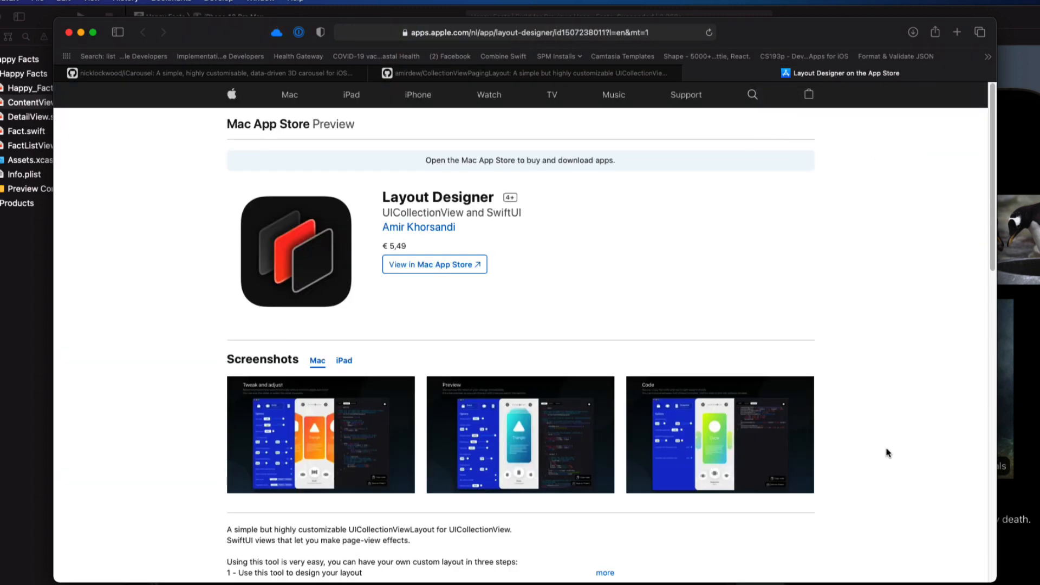
scroll("down", 3)
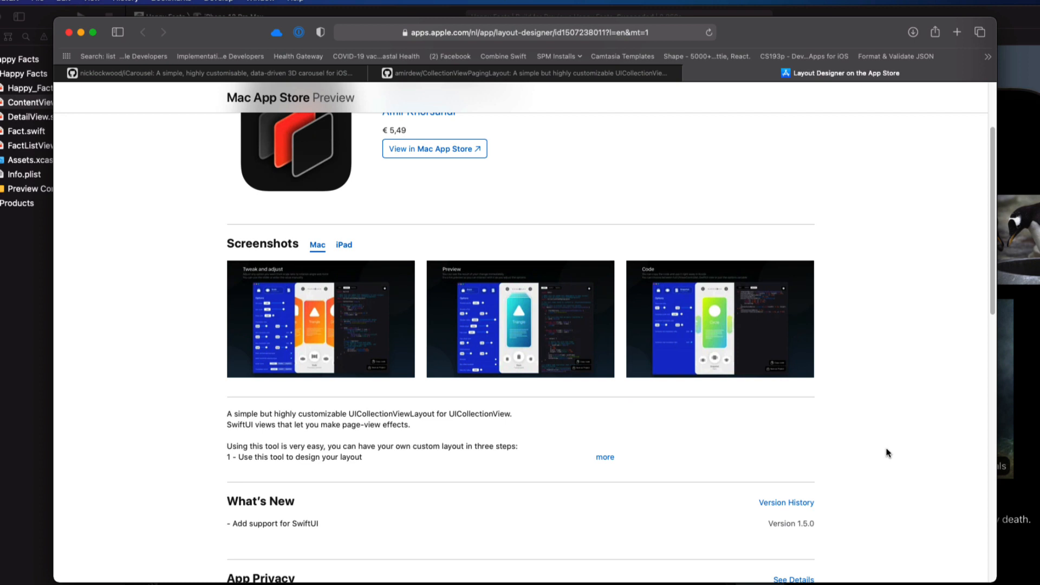
scroll("up", 3)
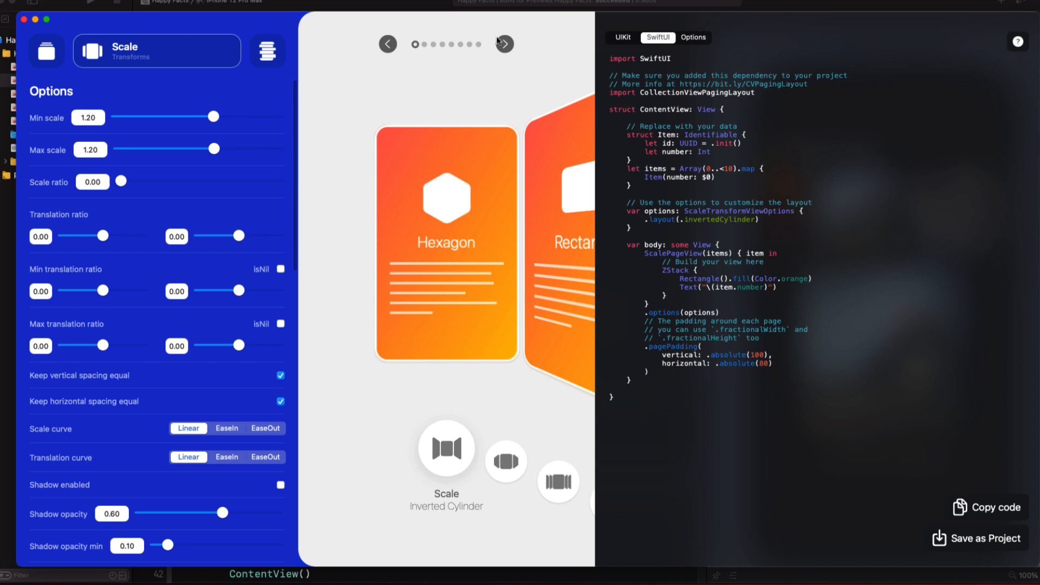
Advance the preview, choose the rotary layout, and lower the carousel's scale ratio
left_click(505, 43)
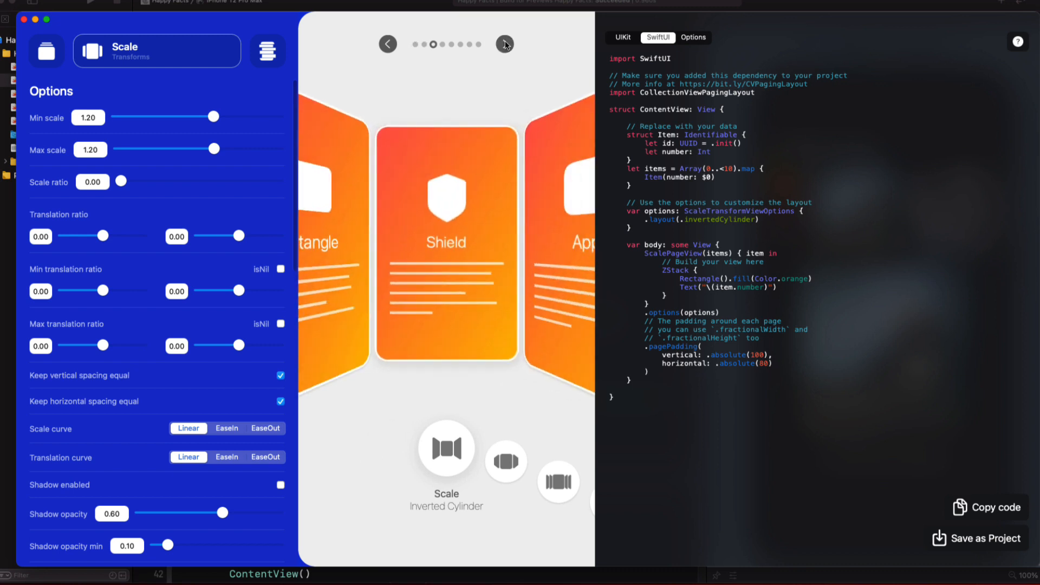
mouse_move(557, 425)
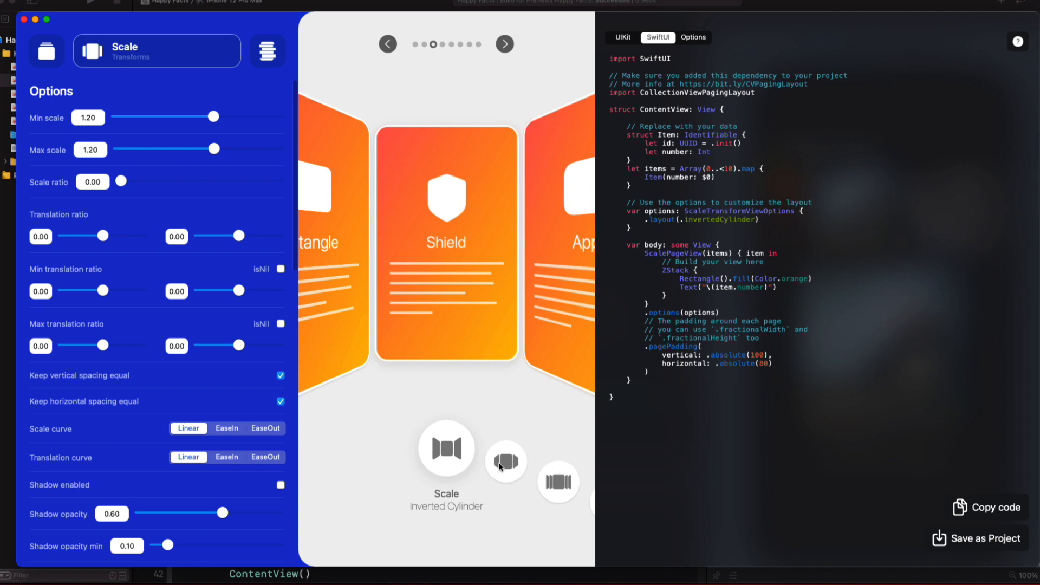
left_click(505, 461)
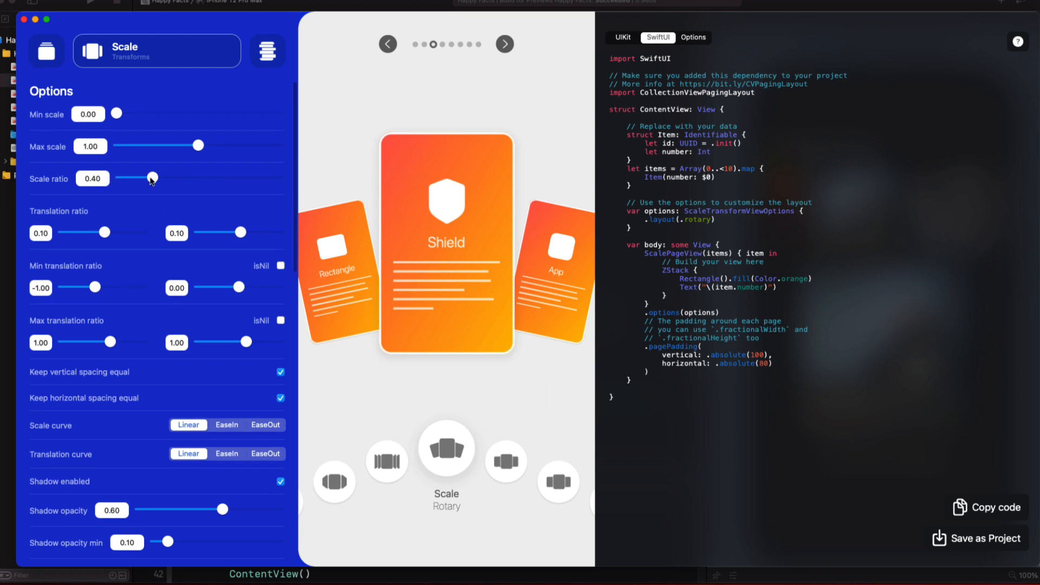
left_click_drag(151, 177, 135, 177)
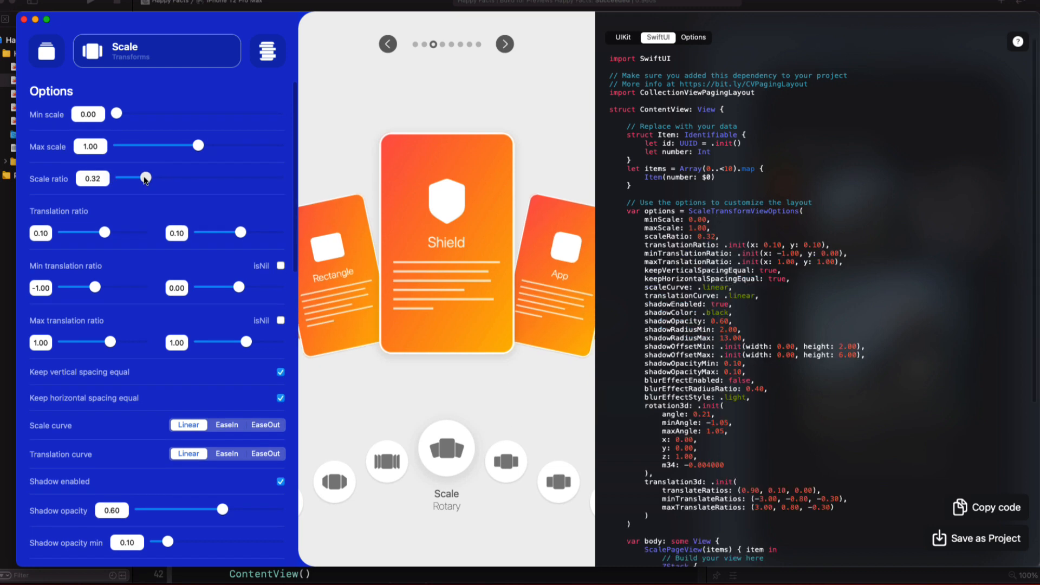
left_click_drag(134, 177, 123, 178)
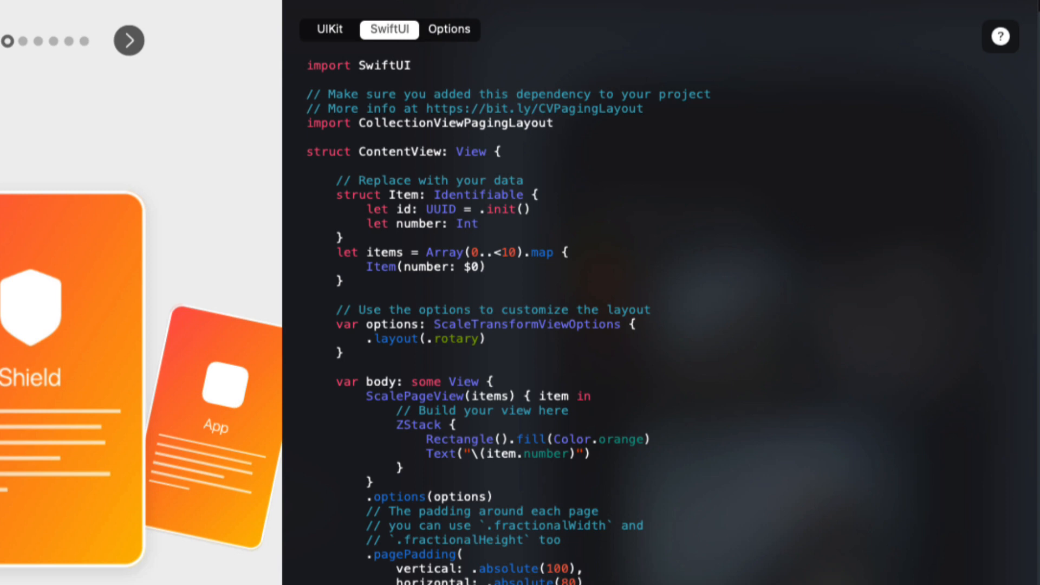
Compare the options-only and full SwiftUI code for the linear scale layout
left_click(448, 29)
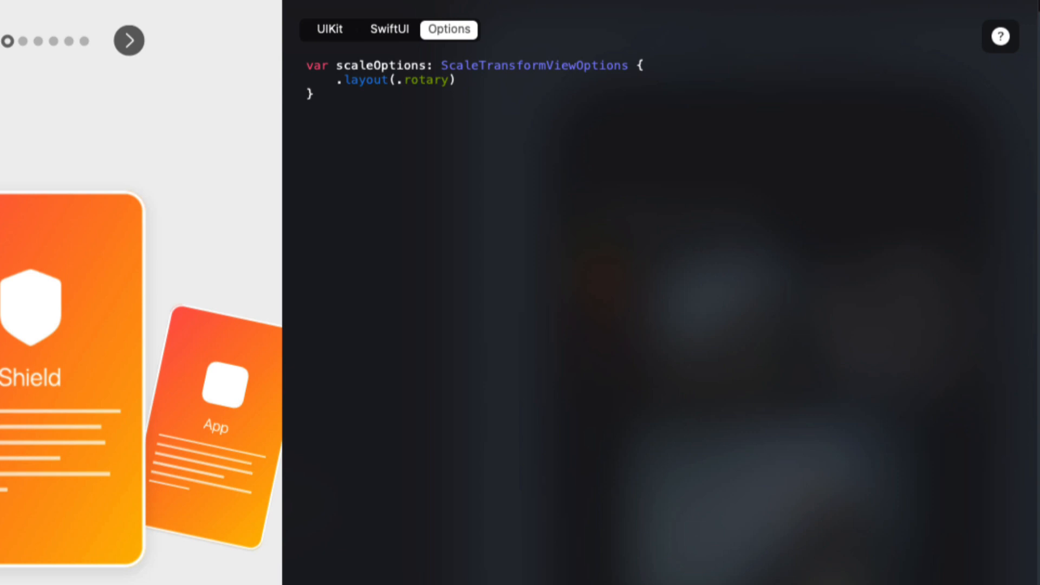
left_click(389, 29)
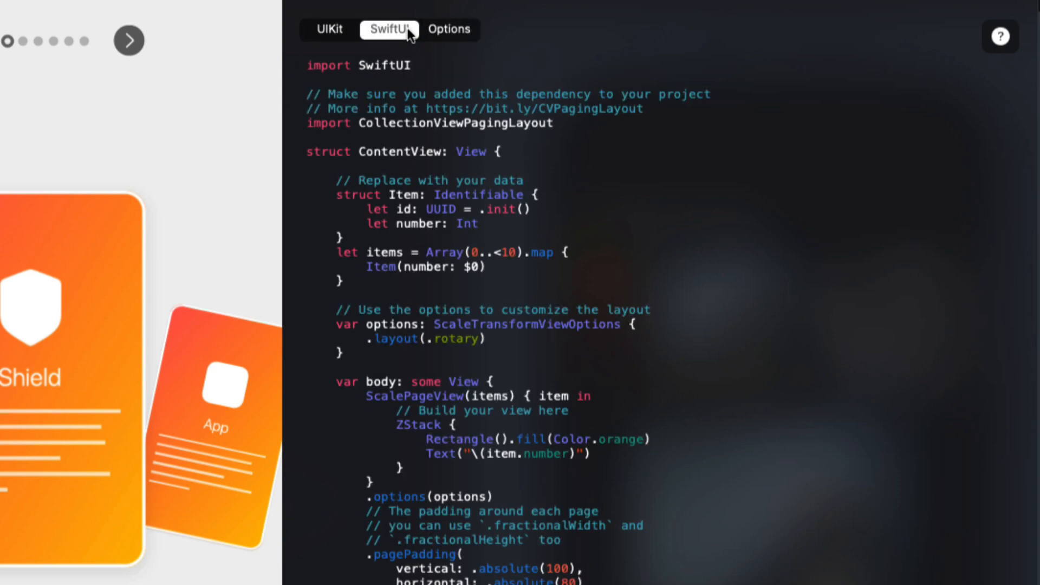
scroll("down", 3)
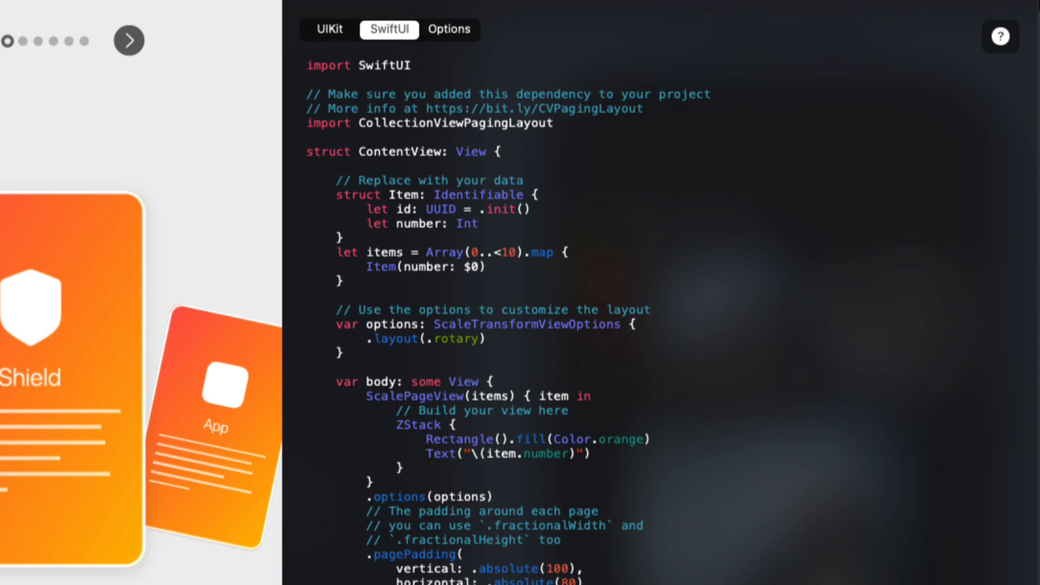
scroll("down", 3)
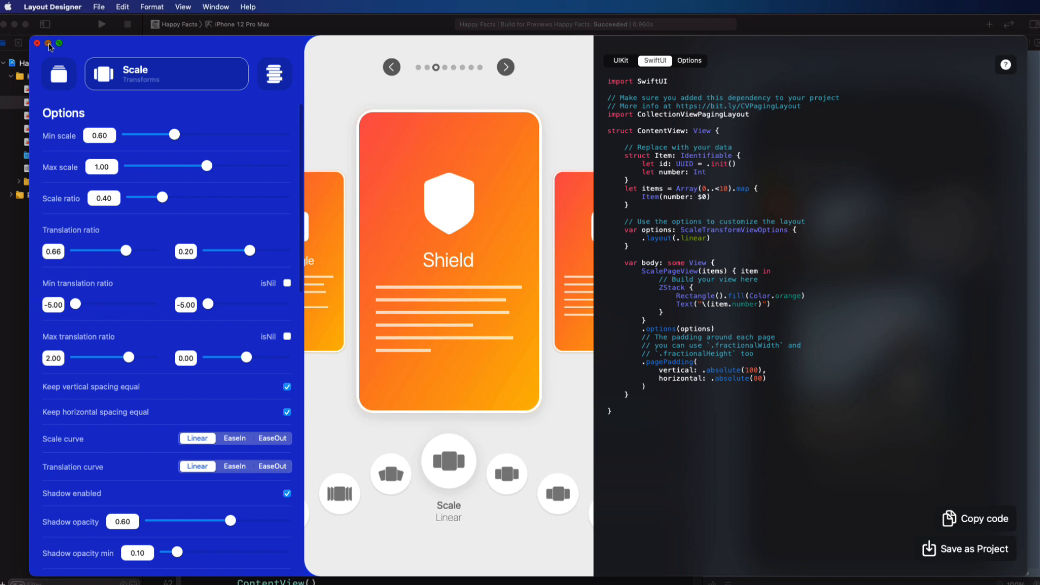
Add the CollectionViewPagingLayout package, up to next major, to the Happy Facts target
left_click(37, 43)
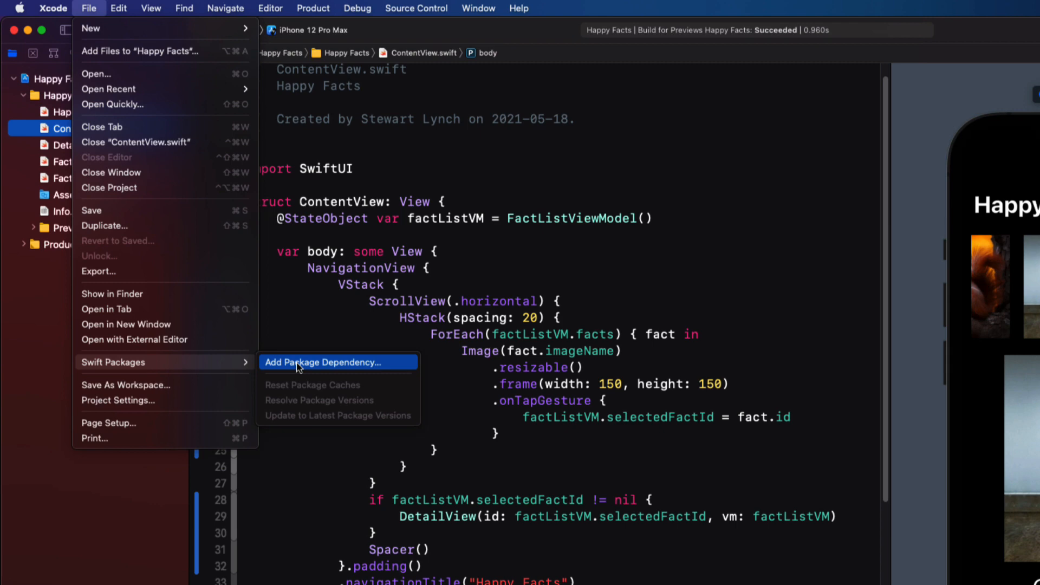
left_click(323, 363)
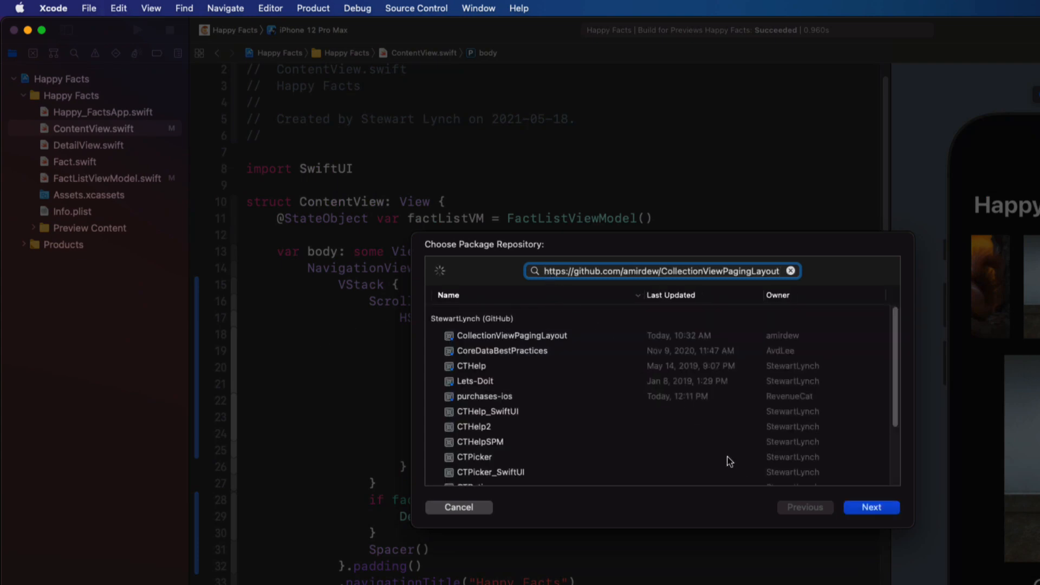
left_click(870, 506)
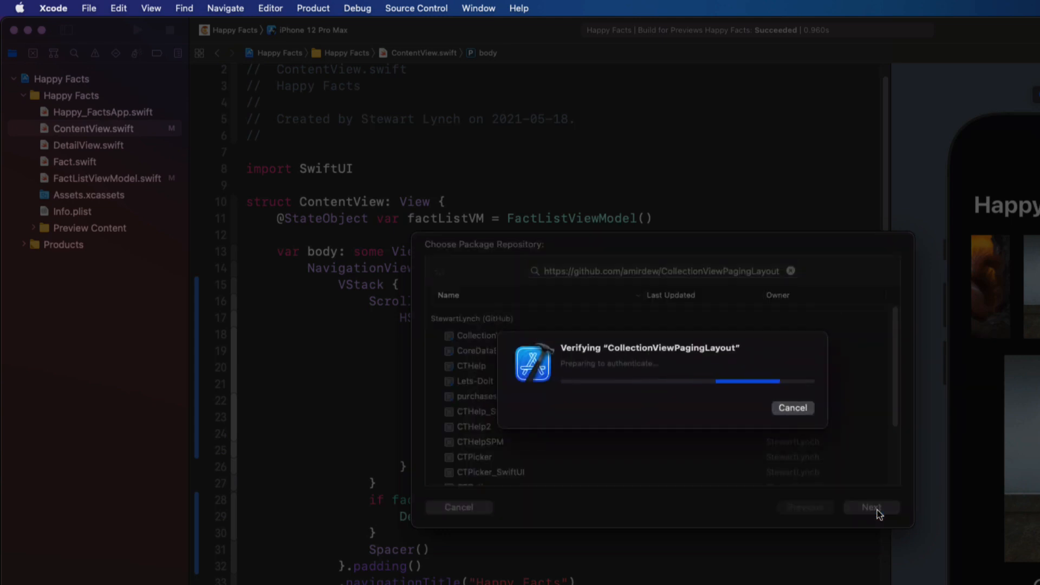
left_click(870, 507)
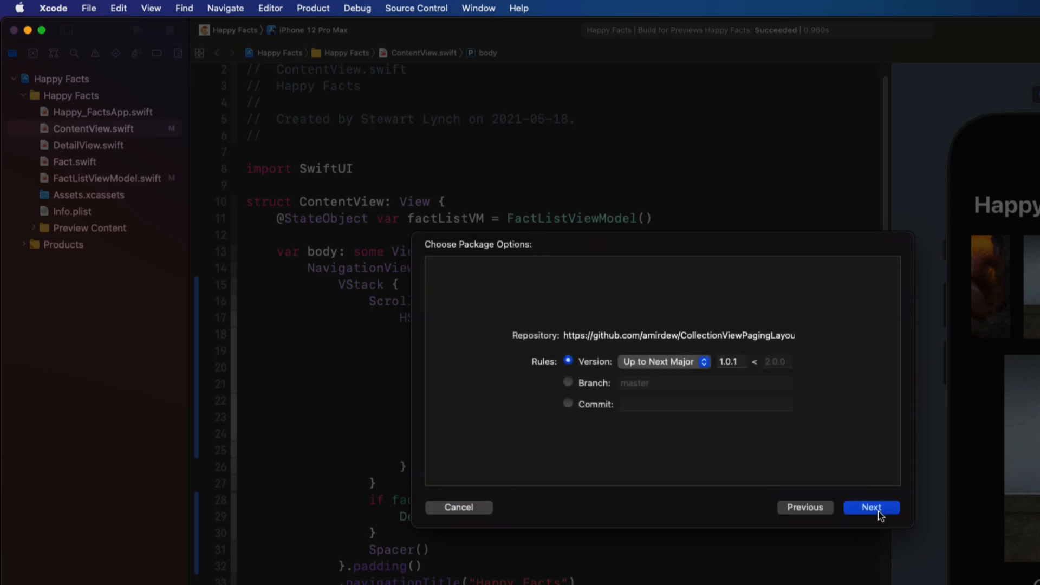
left_click(871, 507)
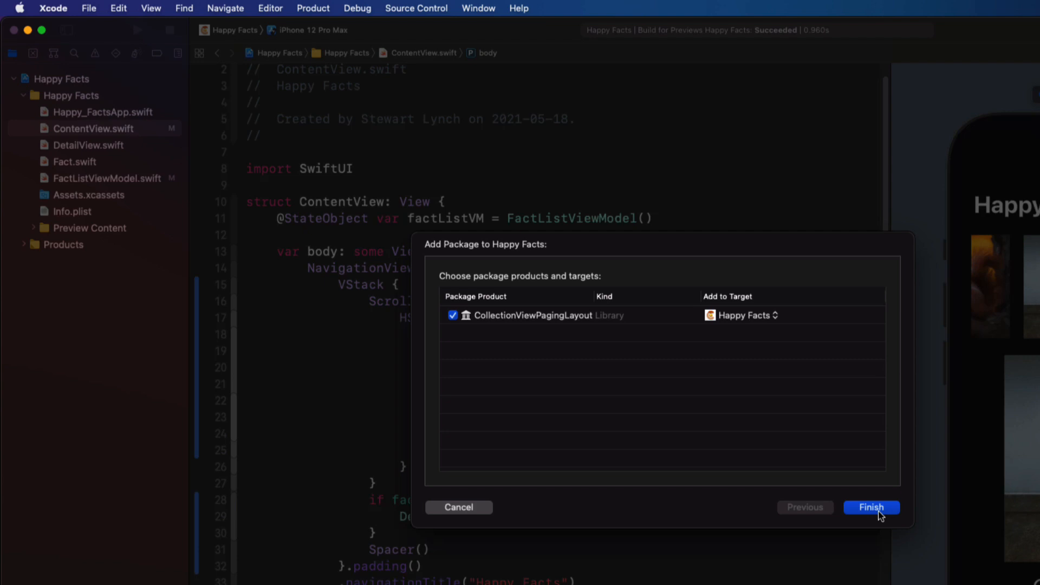
left_click(871, 507)
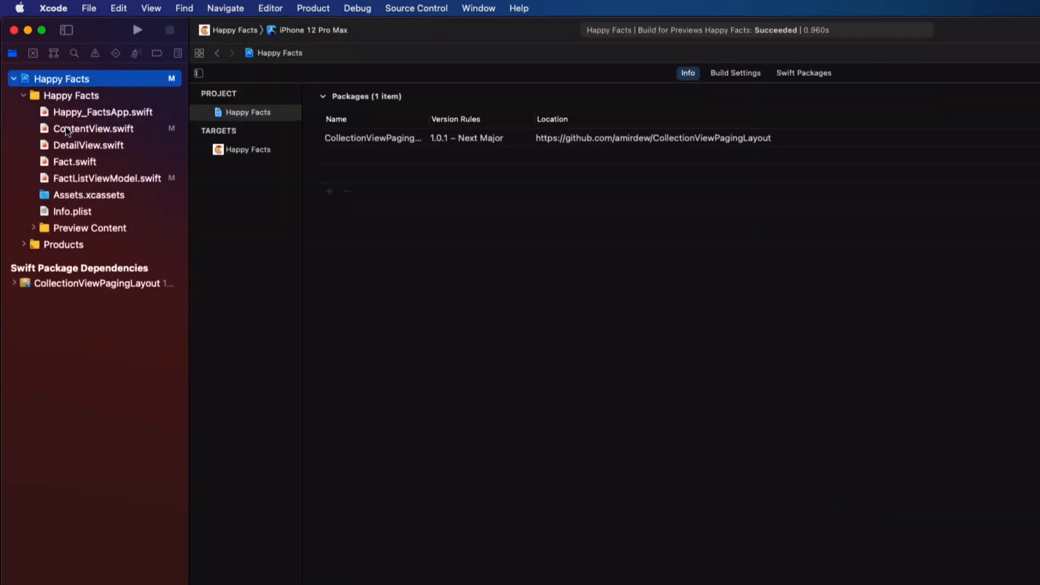
Open ContentView.swift in the Happy Facts project
left_click(94, 128)
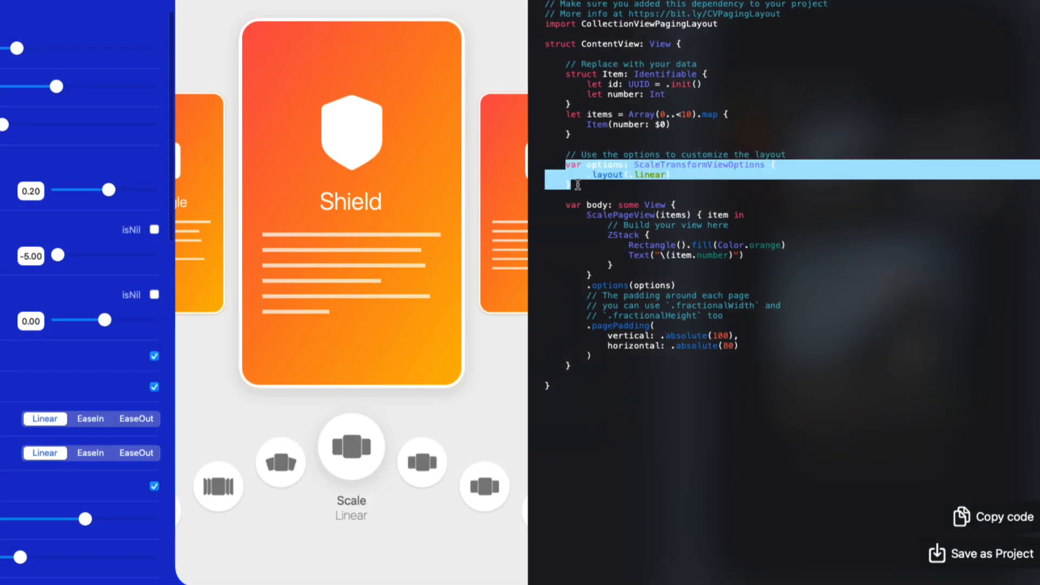
mouse_move(222, 21)
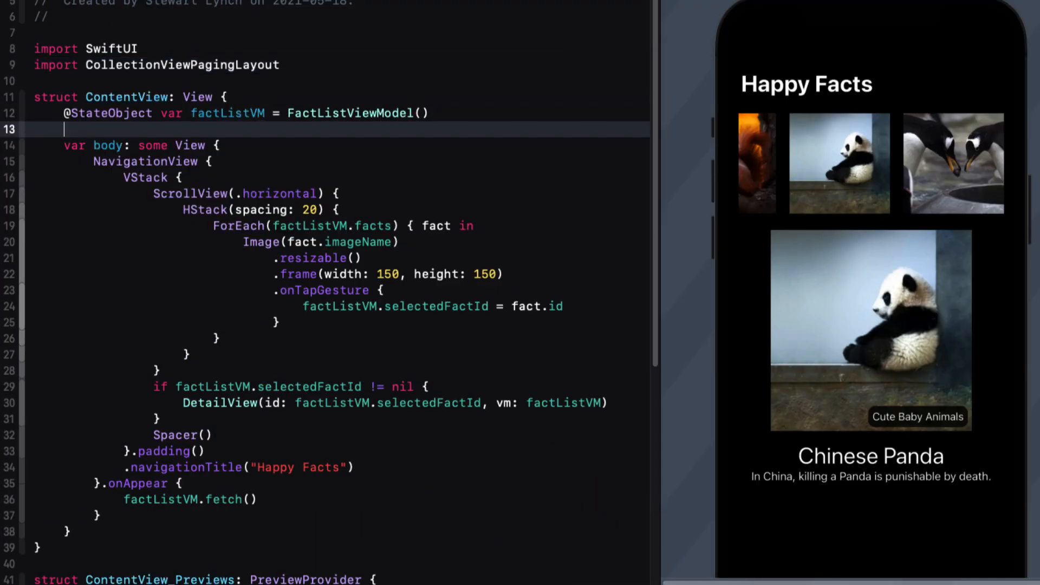
Add a ScaleTransformViewOptions property and a ScalePageView over factListVM.facts with a fact parameter
type("var options: ScaleTransformViewOptions {")
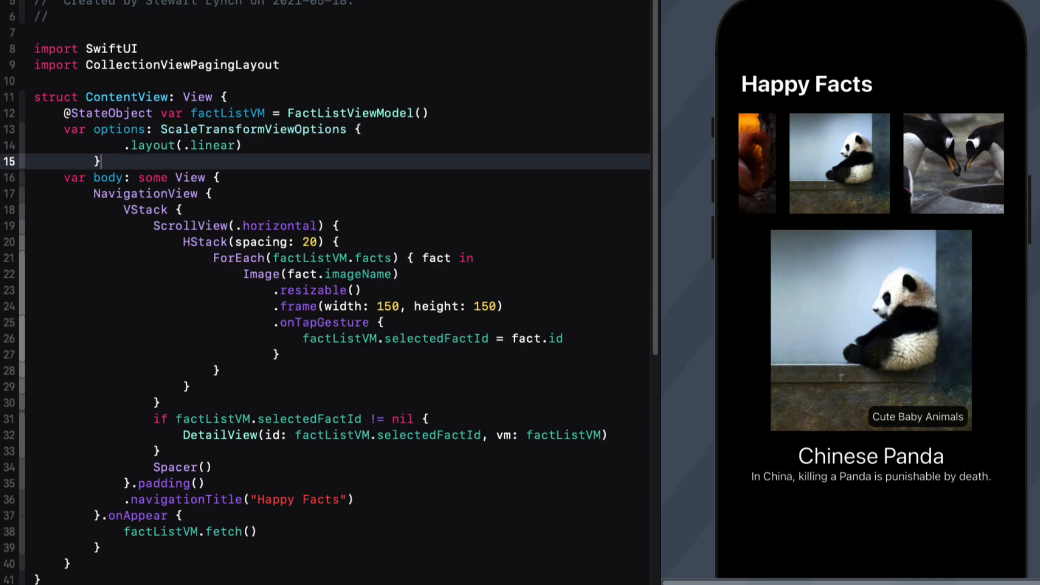
key("Return")
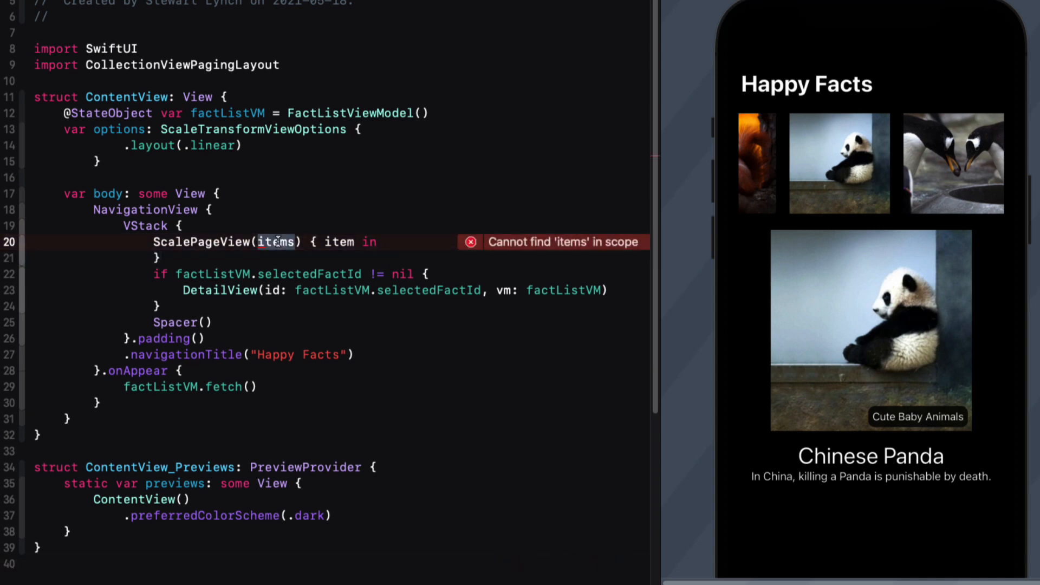
type("factListVM.fact")
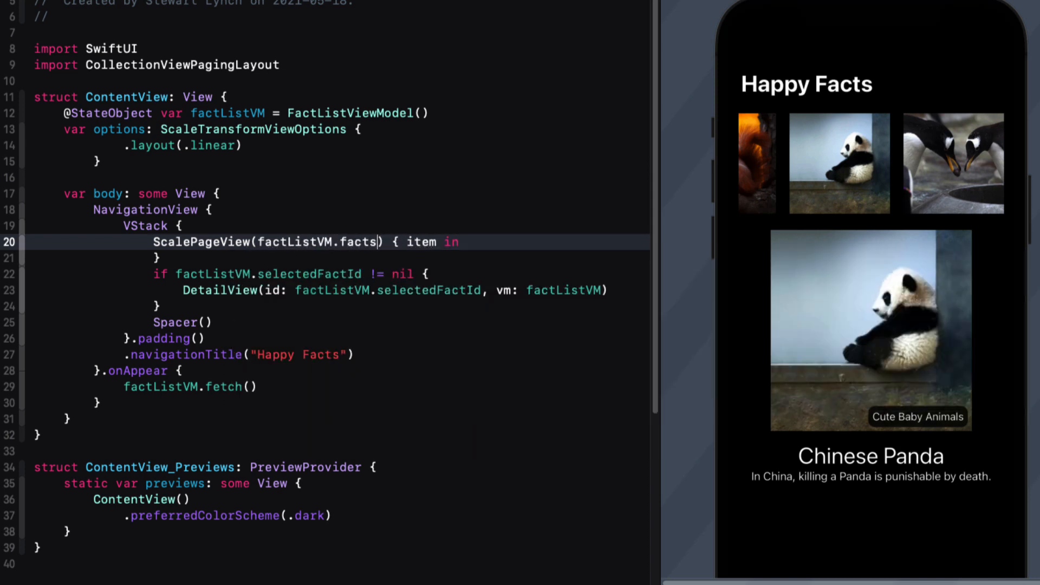
double_click(421, 241)
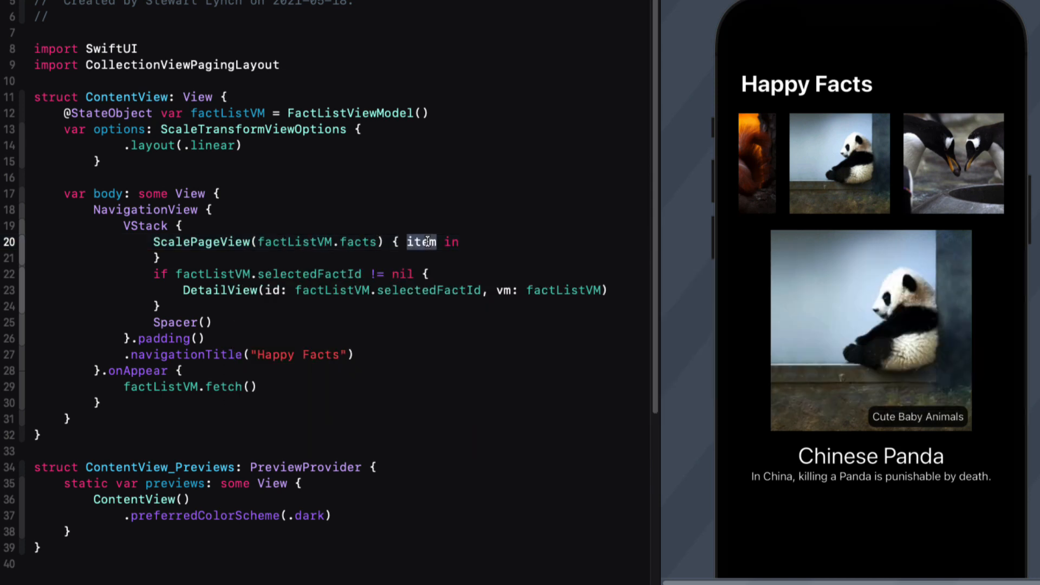
type("fact")
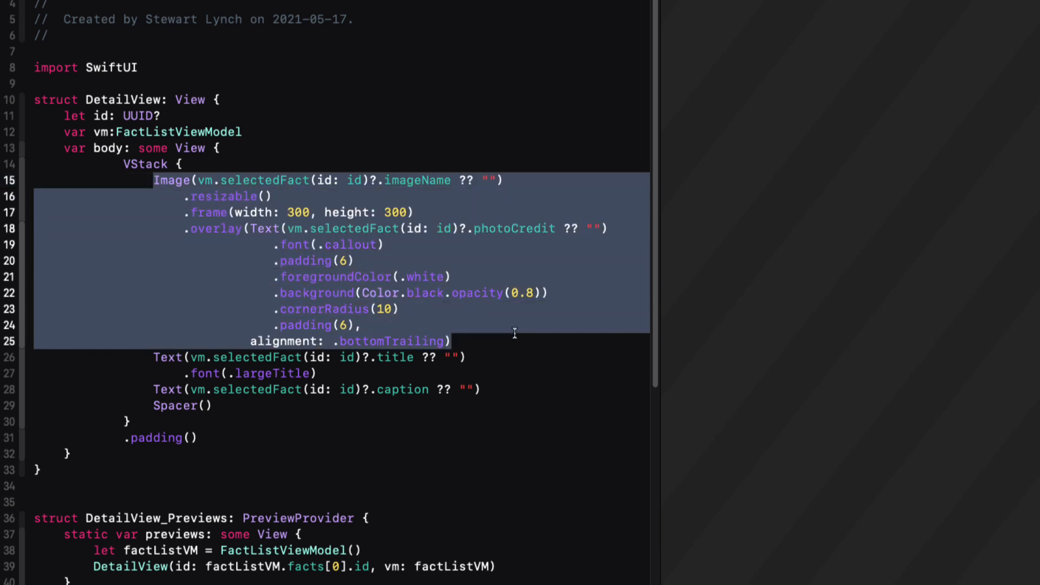
Paste the Image block into the closure using fact.imageName and fact.photoCredit, dropping the fallback
key("Delete")
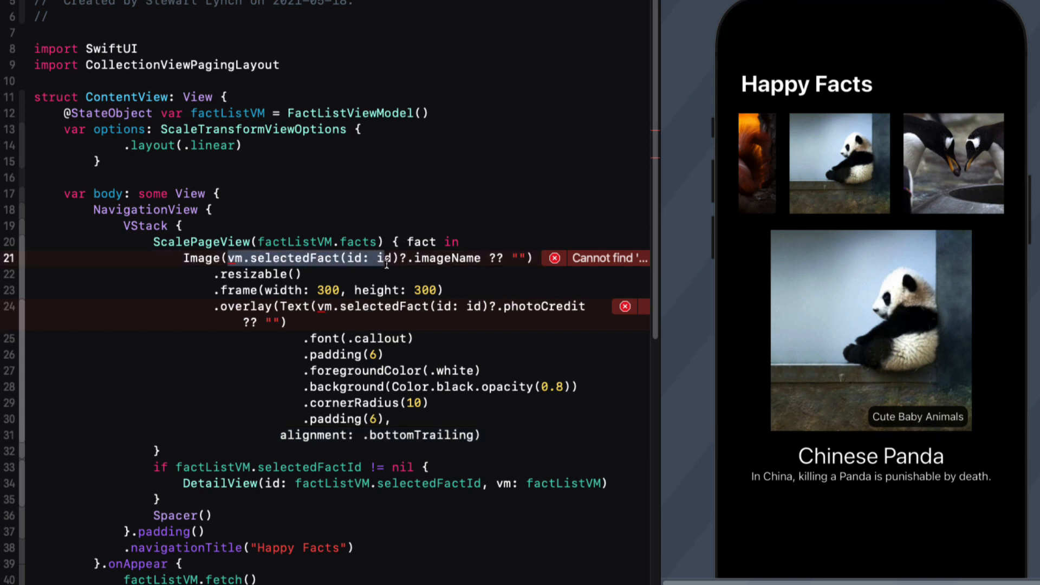
type("fact.imageName)")
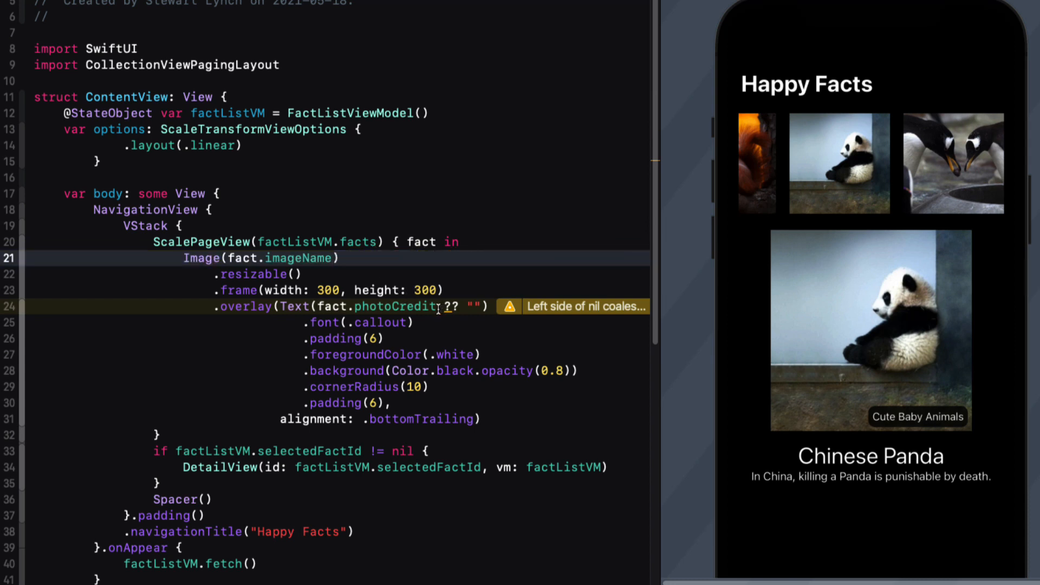
left_click(464, 305)
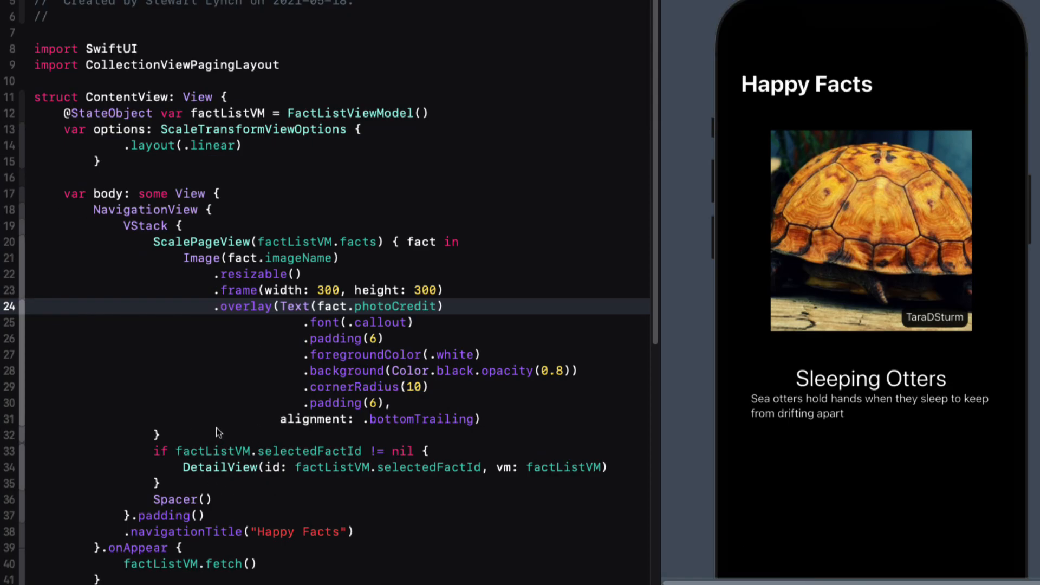
Apply .options(options) and absolute page padding of 100 vertical, 80 horizontal to ScalePageView
type(".options(options)")
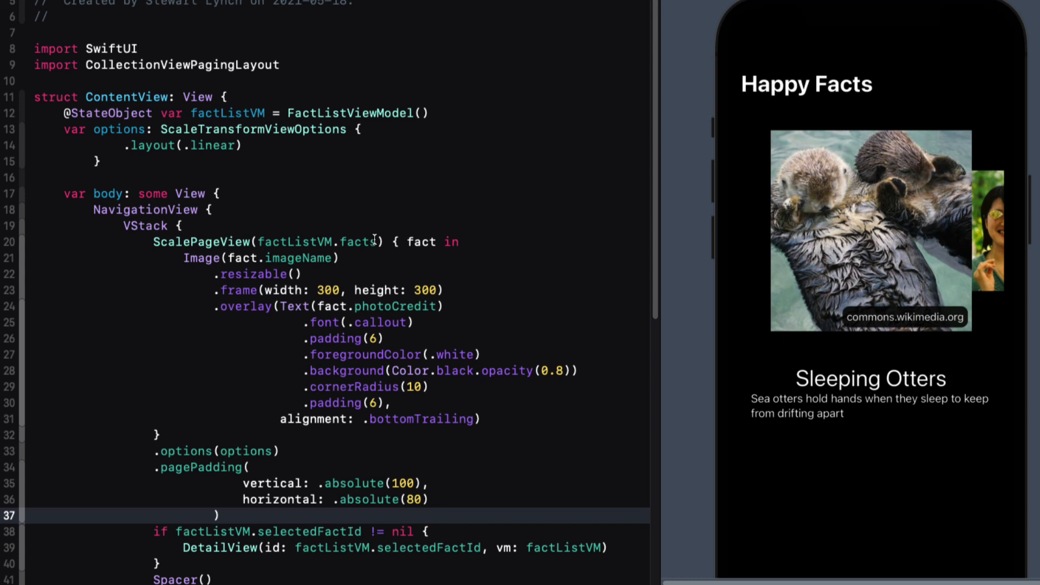
Add a selection: factListVM.selectedFactId argument after factListVM.facts in ScalePageView
left_click(398, 241)
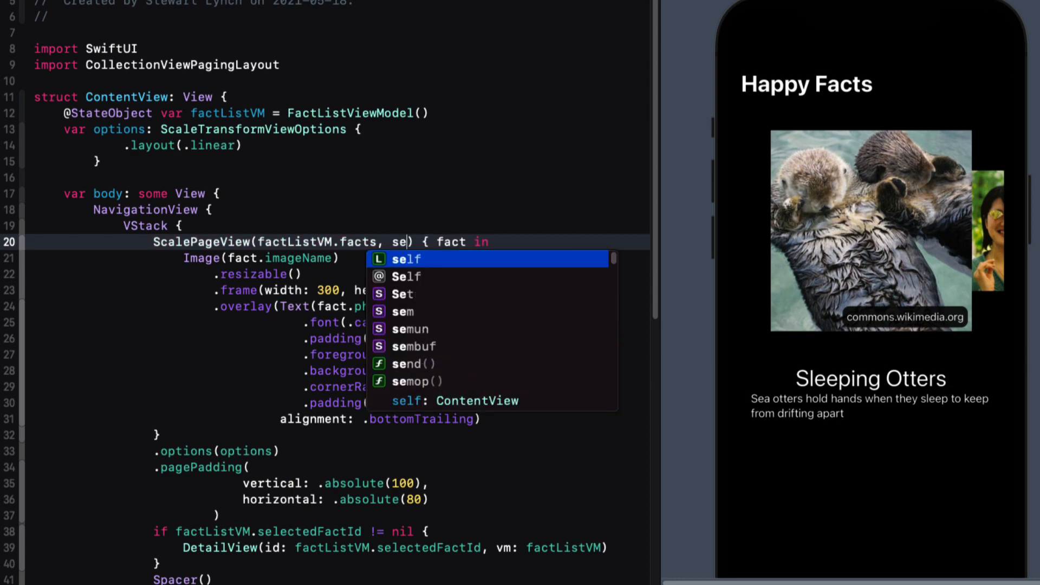
type("lection: f")
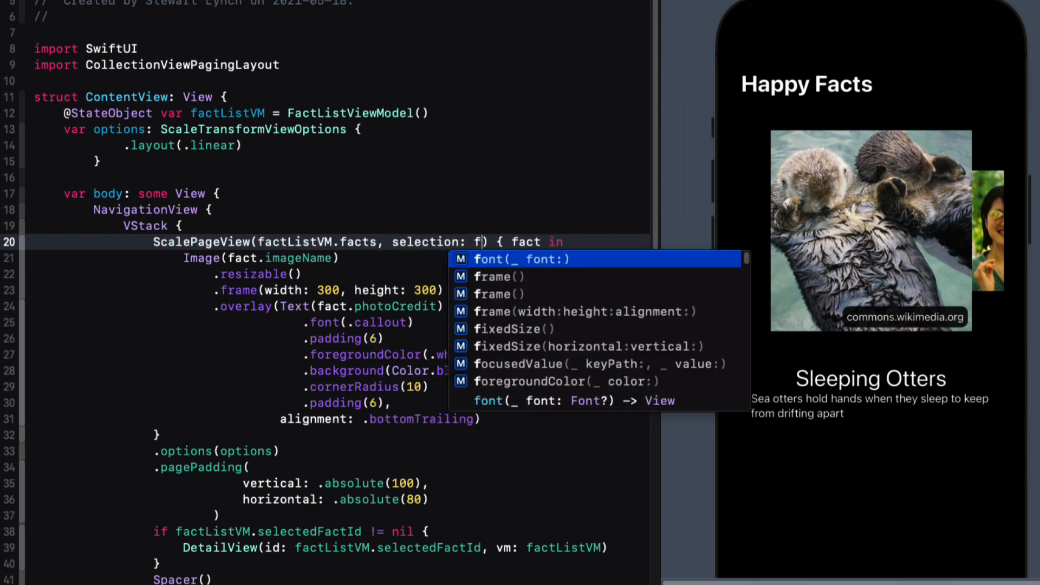
type("act")
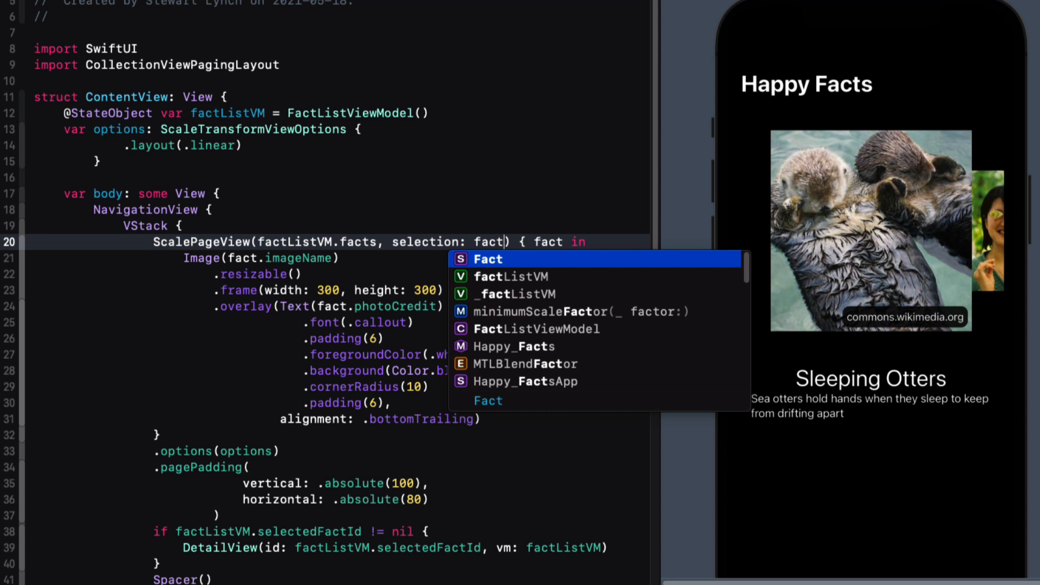
left_click(509, 277)
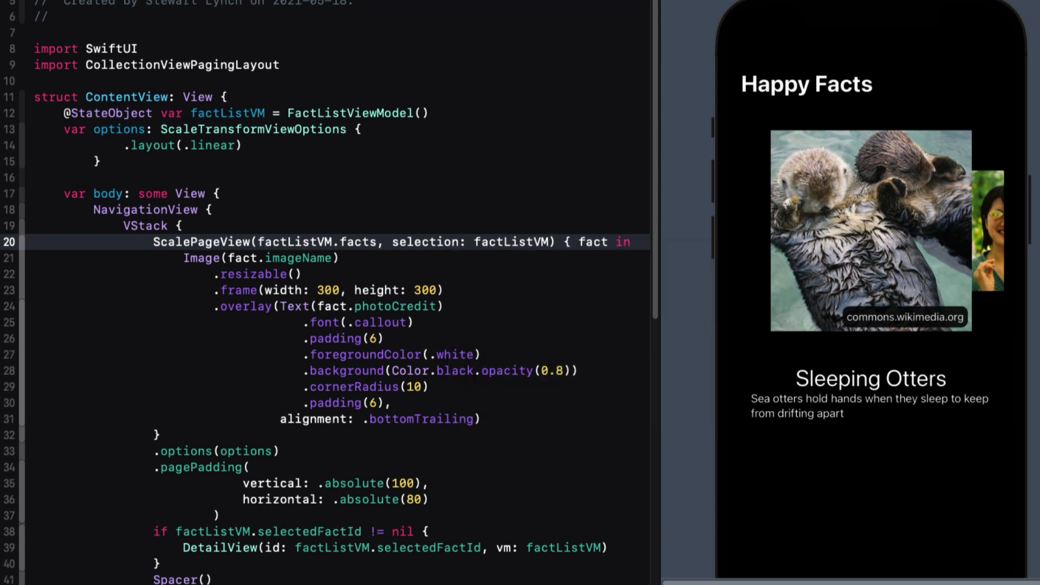
type("selectedFactId")
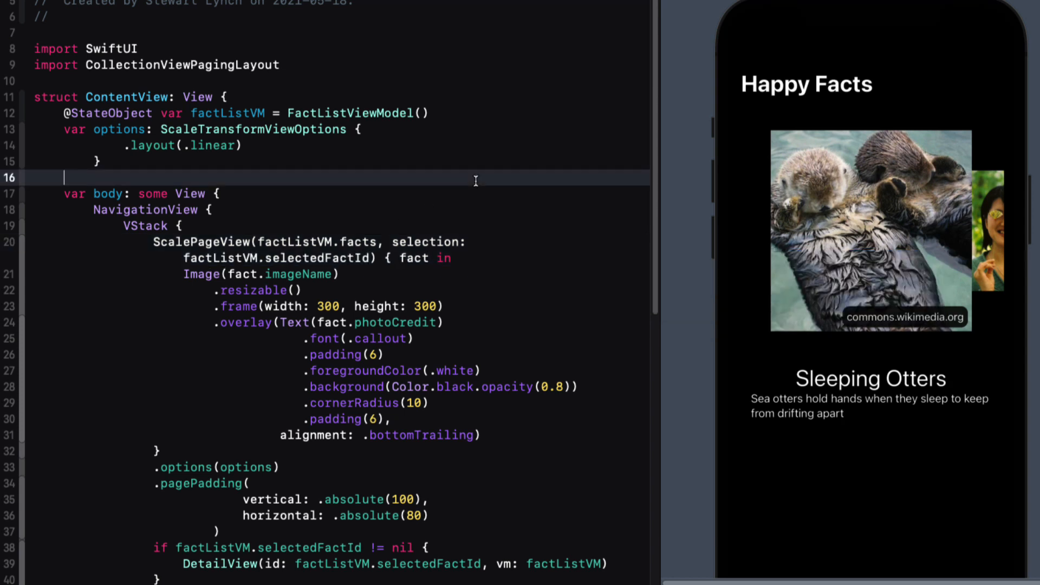
left_click(186, 258)
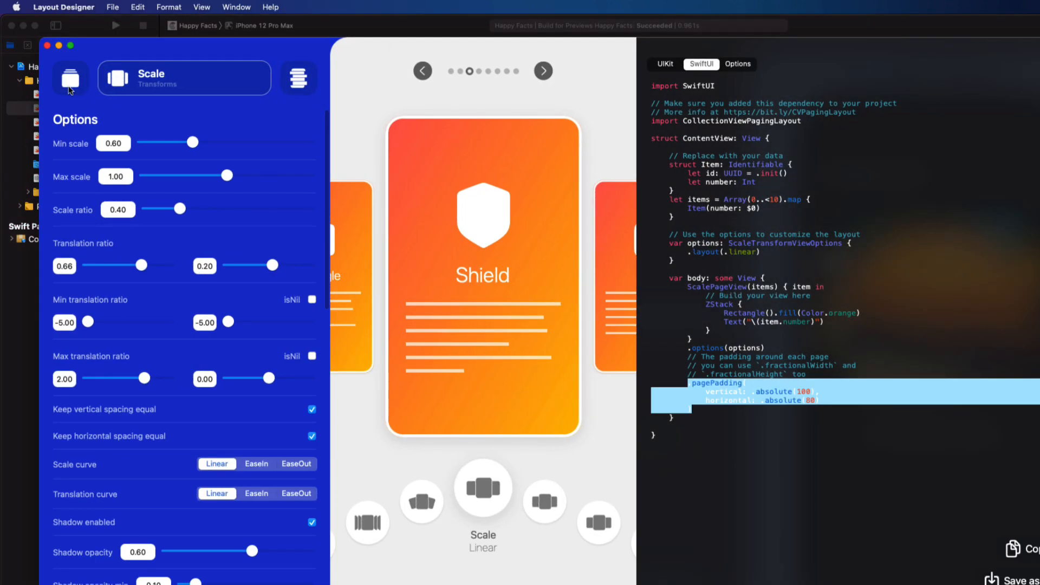
Switch Layout Designer to the Stack layout and select StackPageView in the generated vortex code
left_click(71, 78)
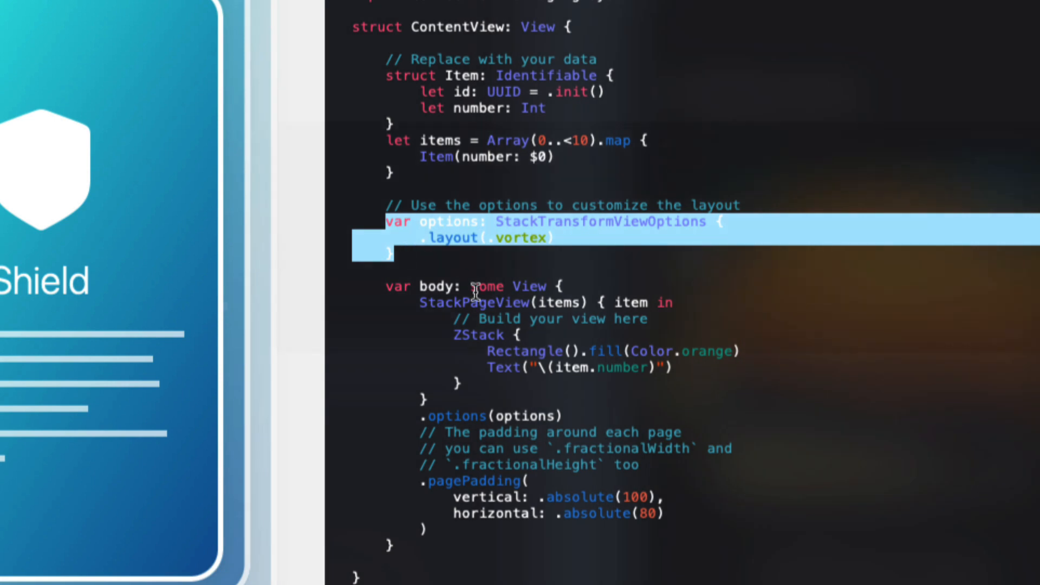
double_click(471, 302)
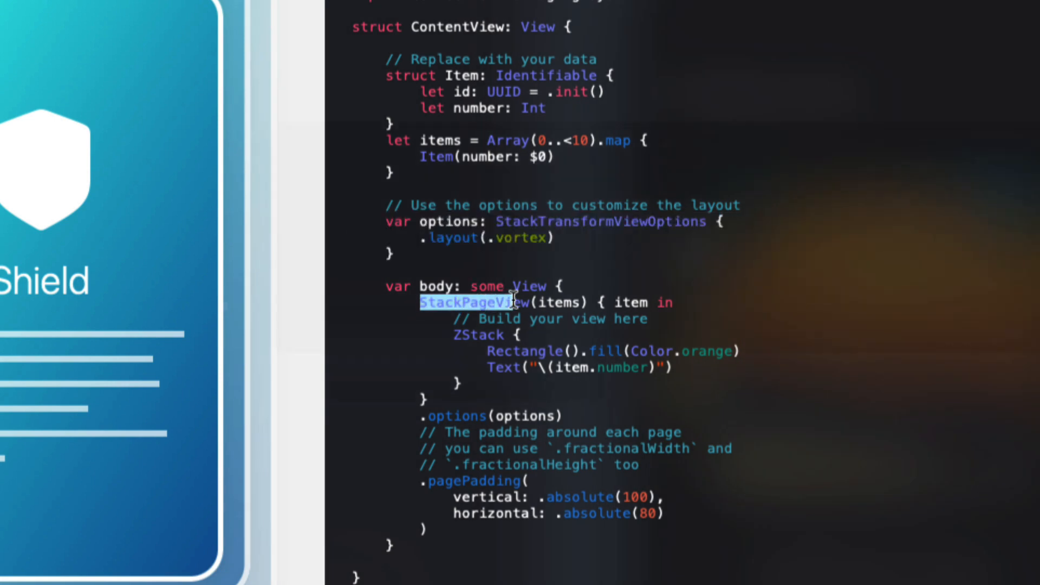